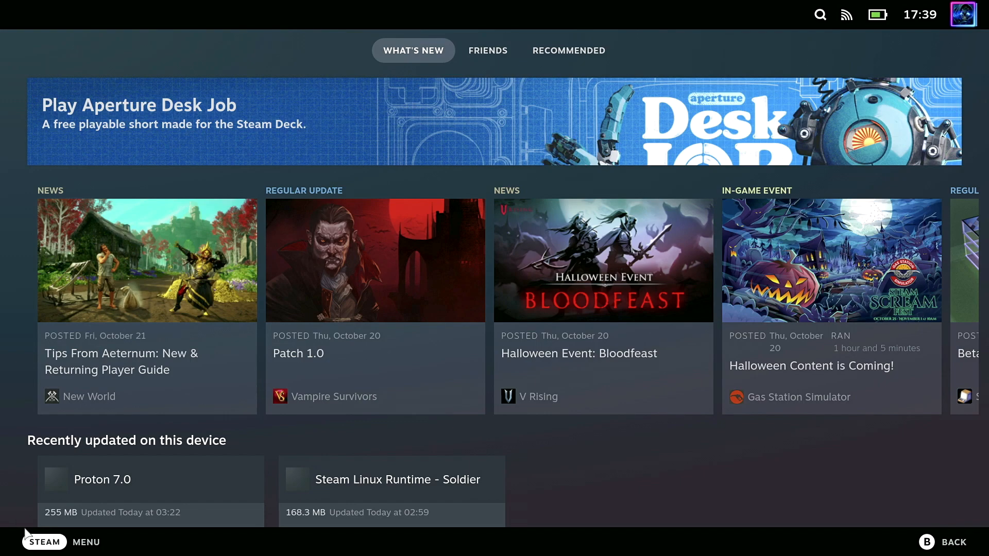
Step: Bring up the Power options from the Steam menu in Gaming Mode
left_click(43, 541)
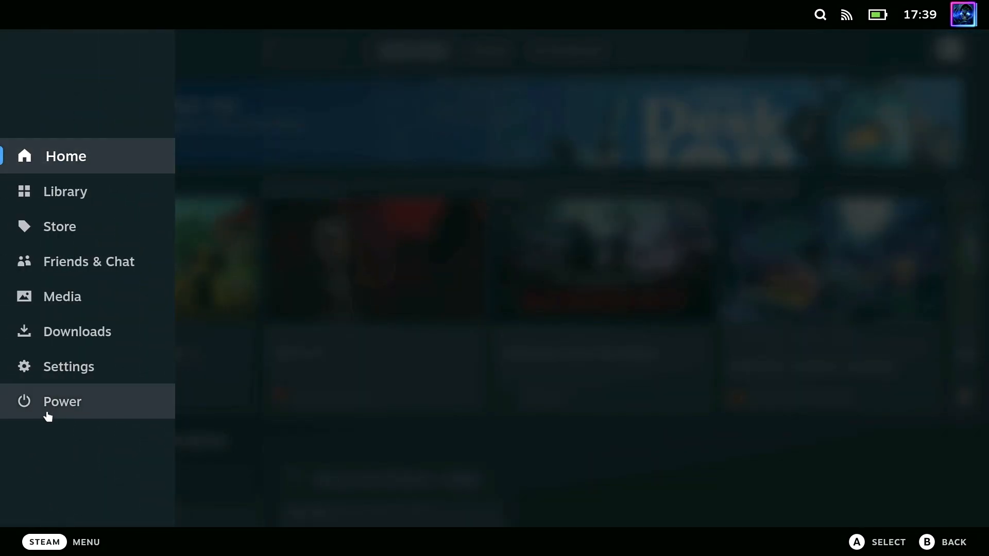
left_click(62, 401)
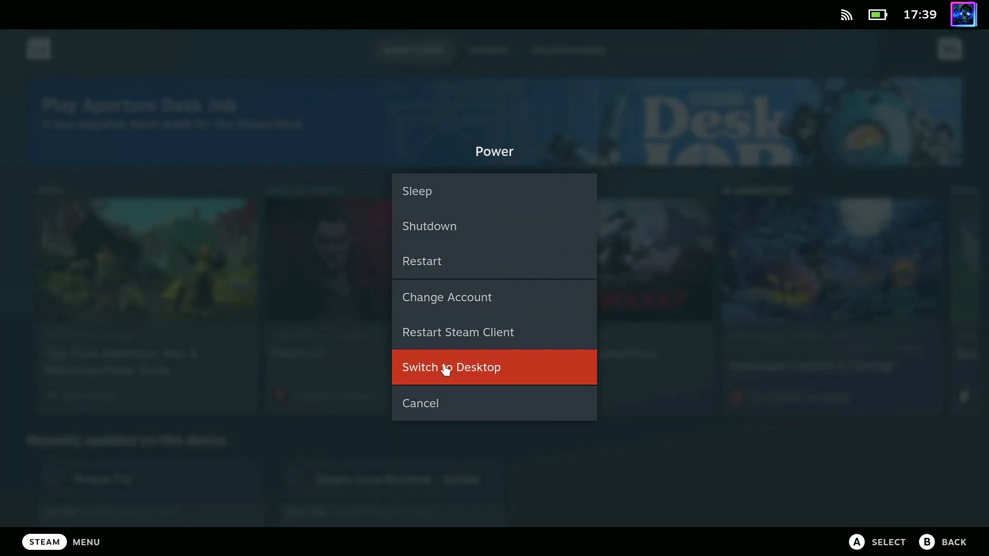
Step: Switch to Desktop Mode, get past Chrome's welcome page, and search for ubisoft
left_click(450, 367)
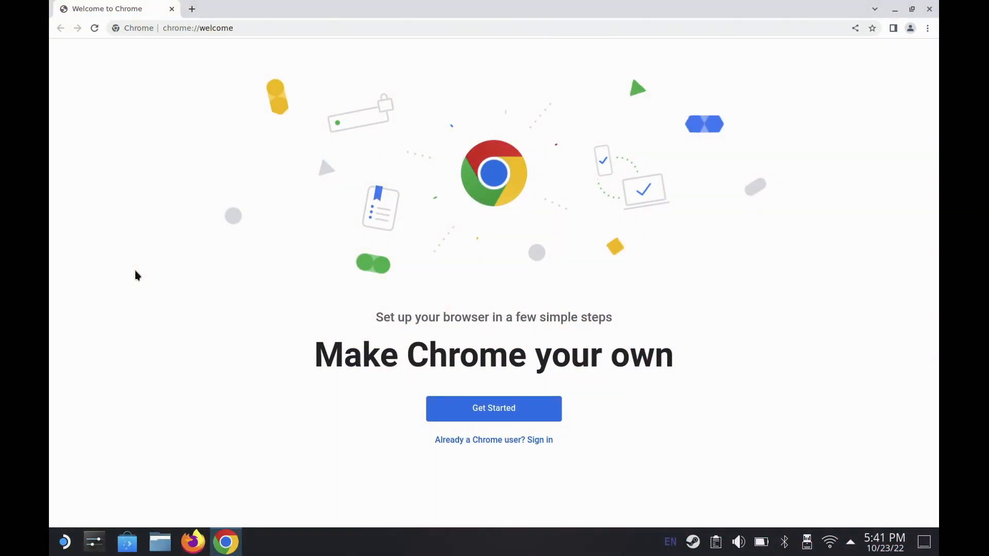
mouse_move(527, 505)
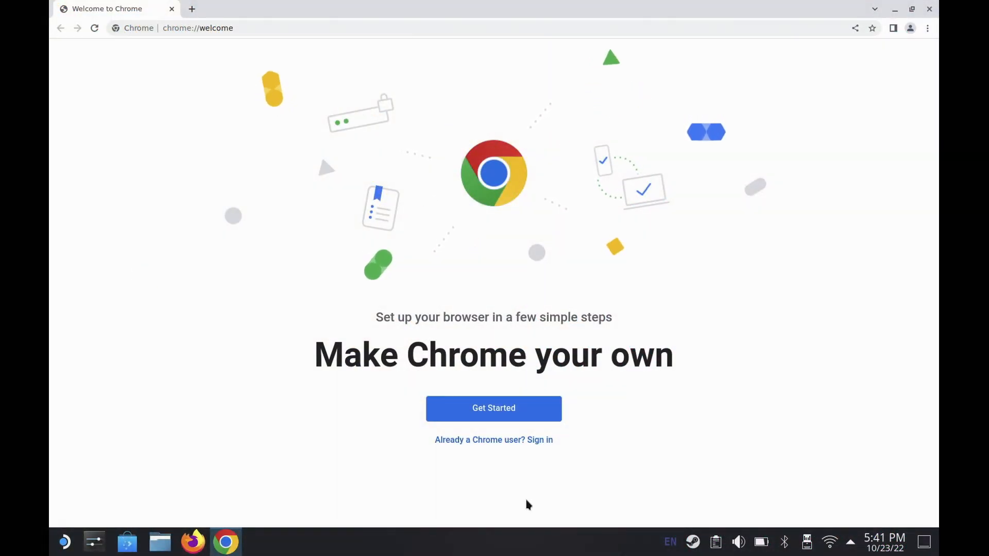
left_click(493, 408)
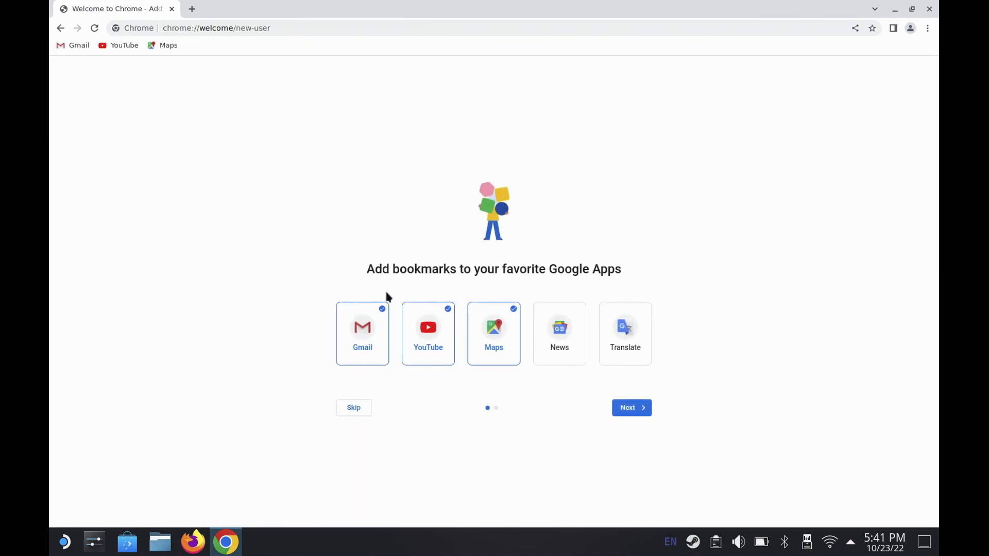
left_click(216, 28)
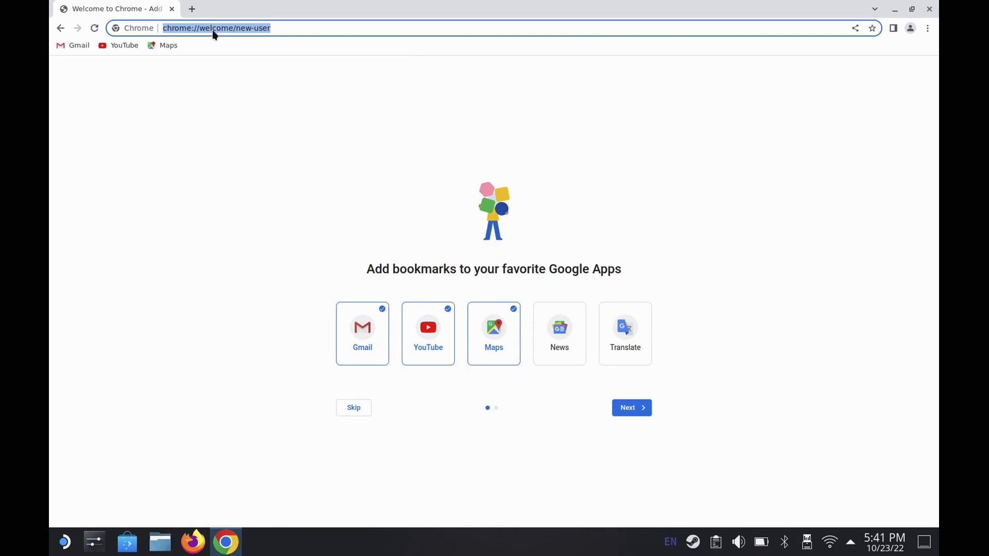
type("ubiso")
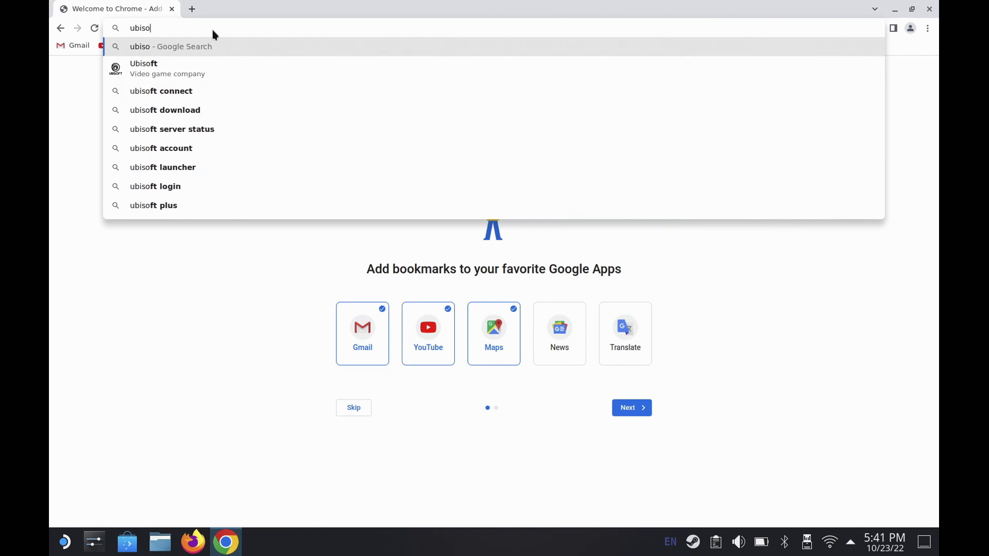
type("ft")
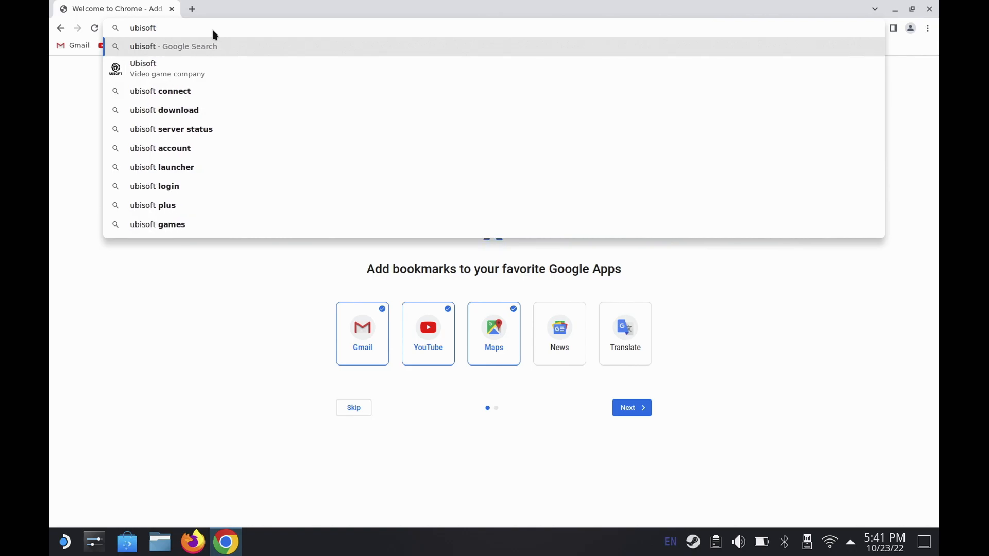
left_click(168, 91)
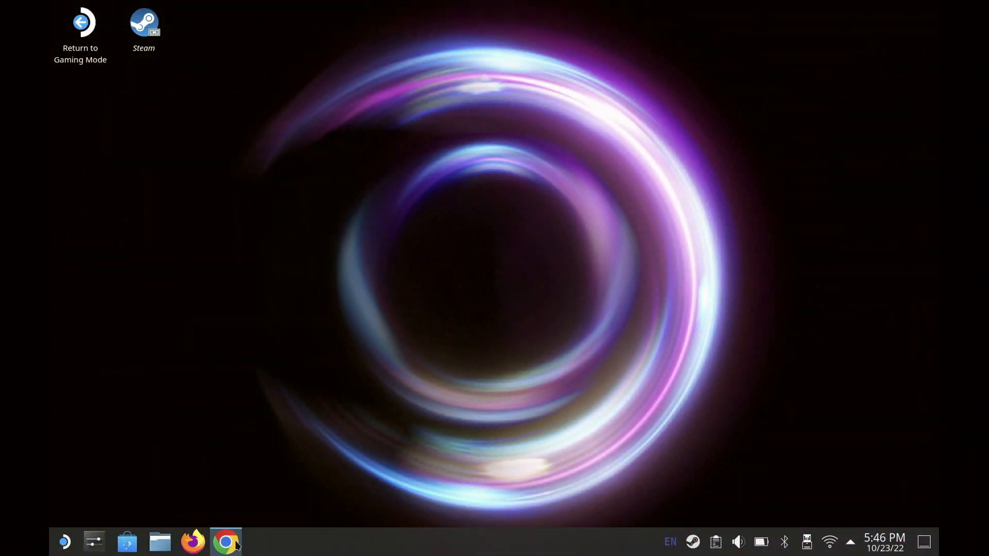
Step: Restore Chrome from the taskbar while the Ubisoft Connect installer downloads
left_click(225, 541)
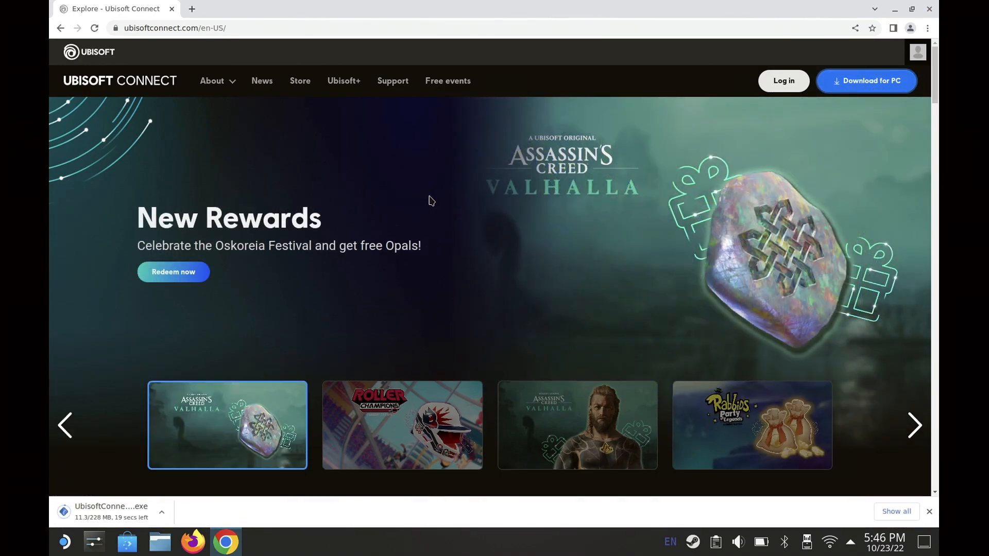
mouse_move(321, 367)
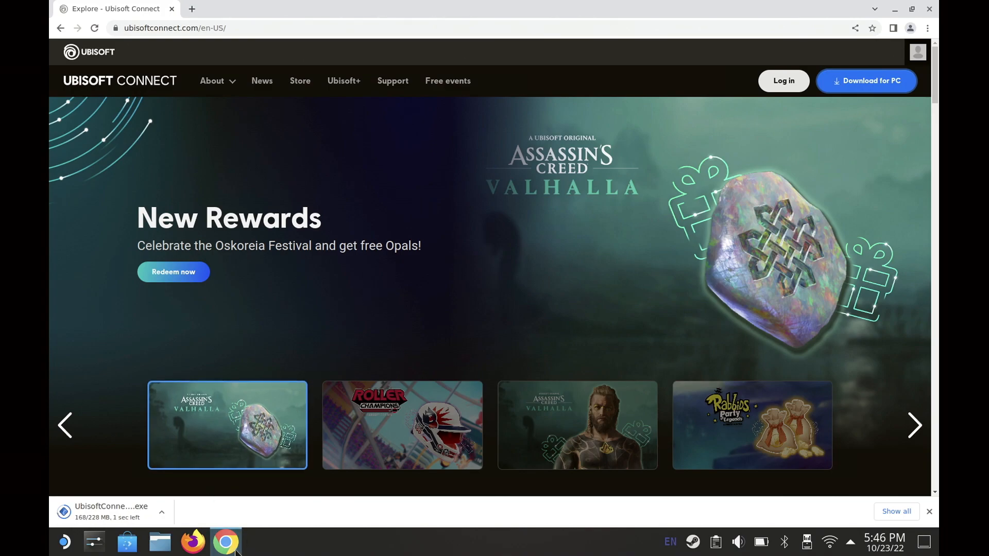
mouse_move(225, 541)
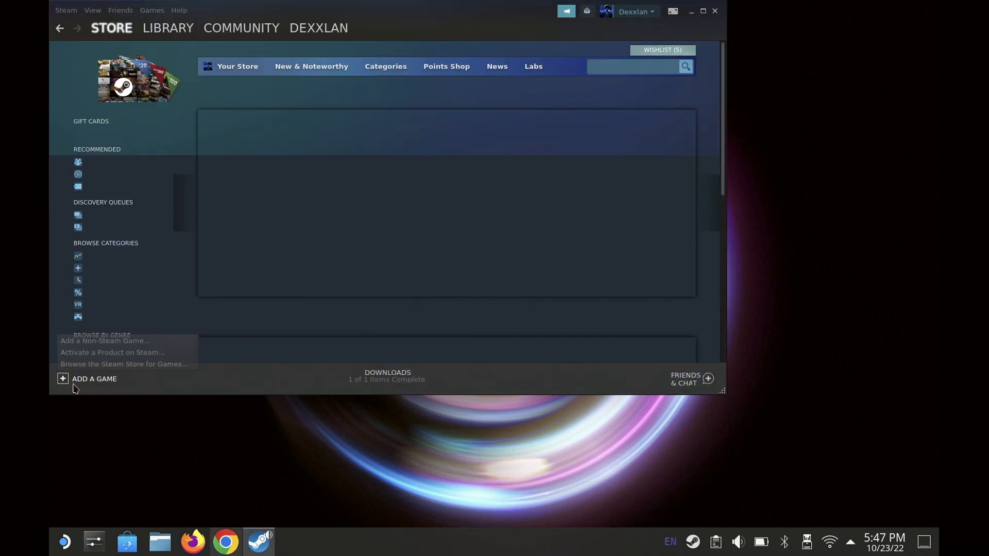
Step: Add UbisoftConnectInstaller.exe from /home/deck/Downloads to the library as a non-Steam game
left_click(104, 340)
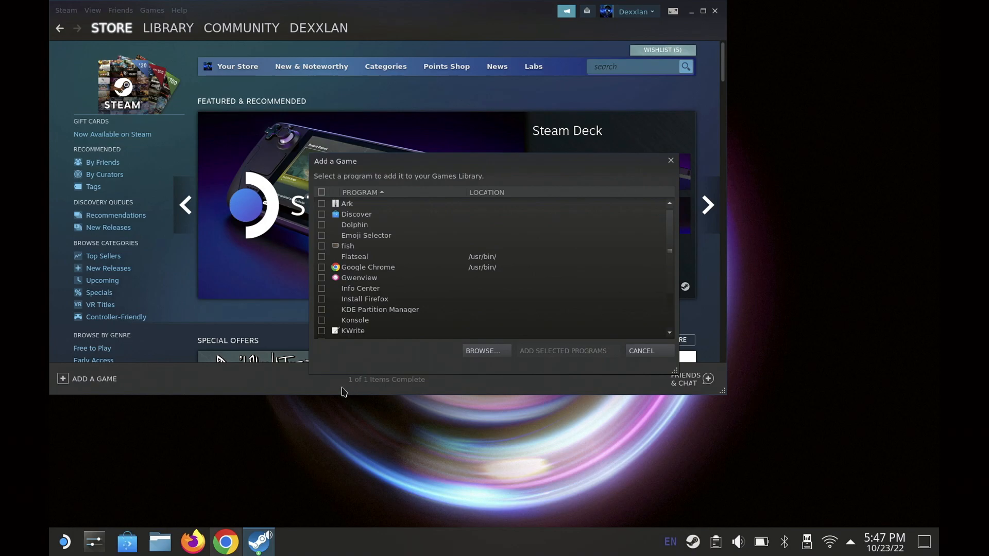
left_click(482, 351)
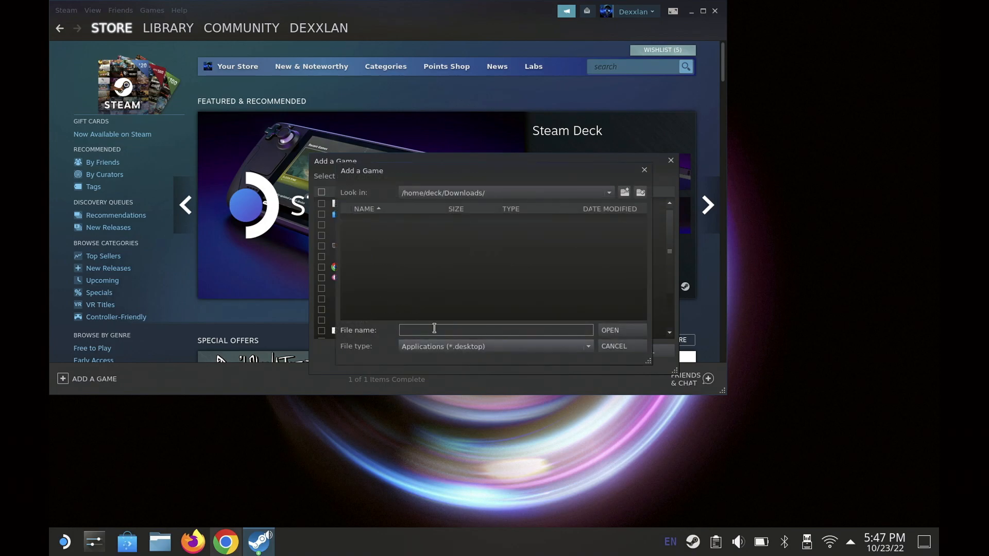
left_click(606, 192)
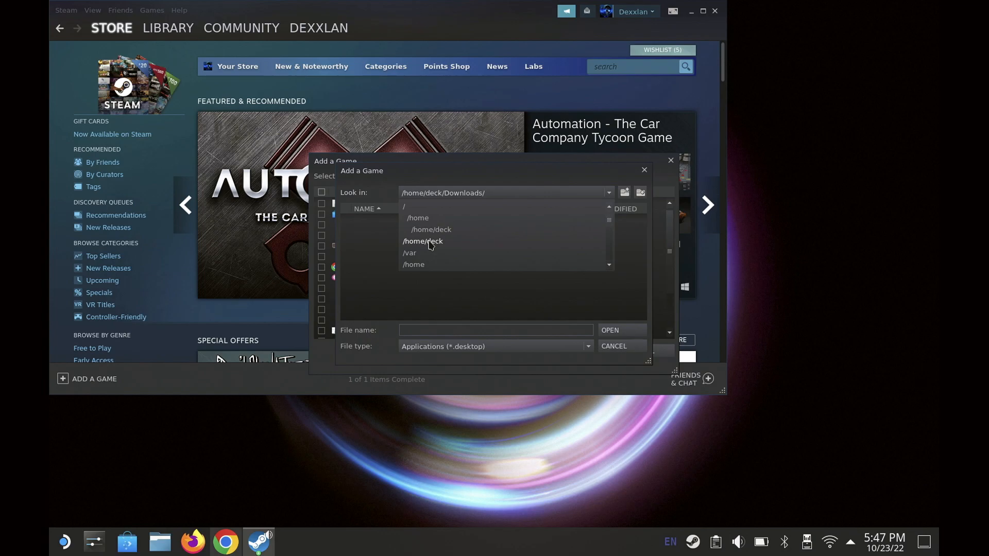
left_click(430, 228)
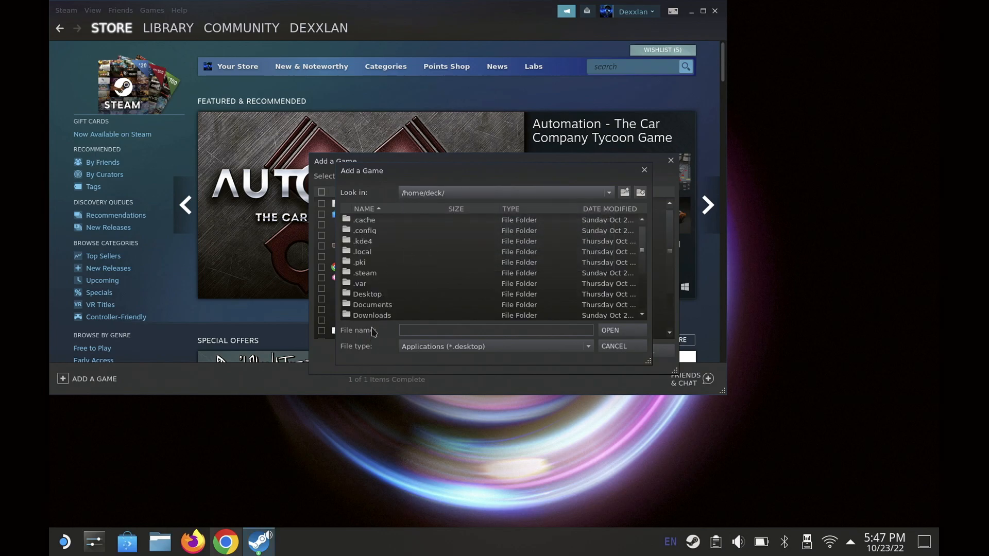
double_click(371, 315)
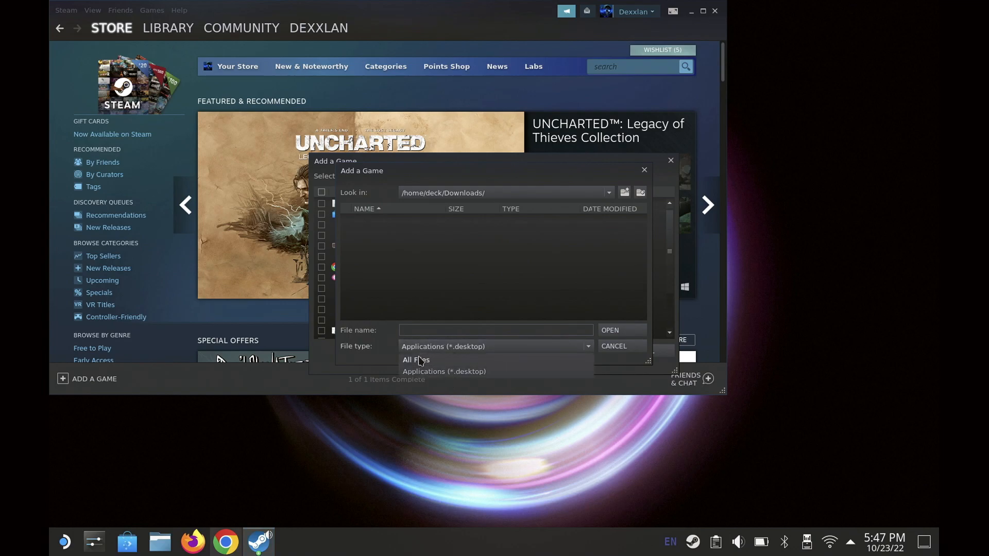
left_click(416, 360)
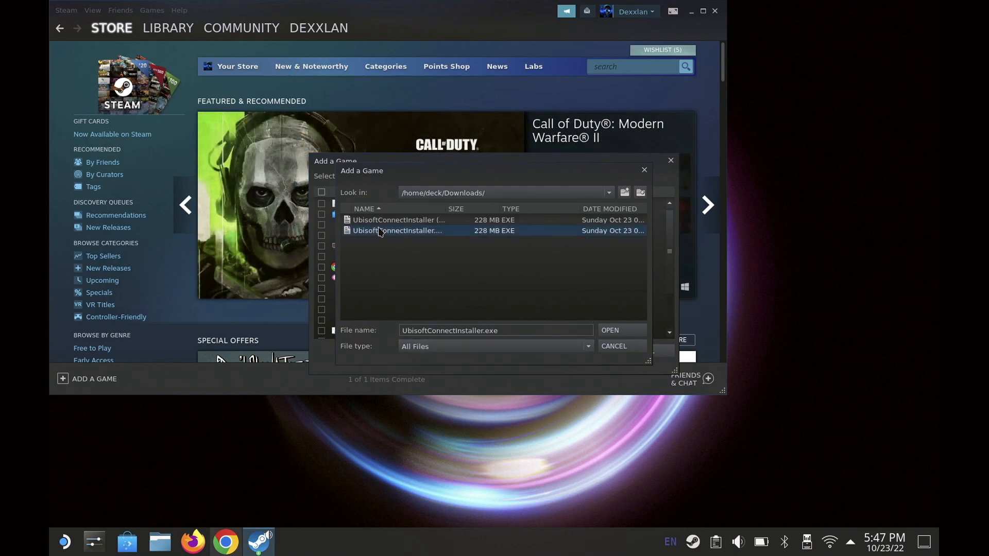
left_click(607, 330)
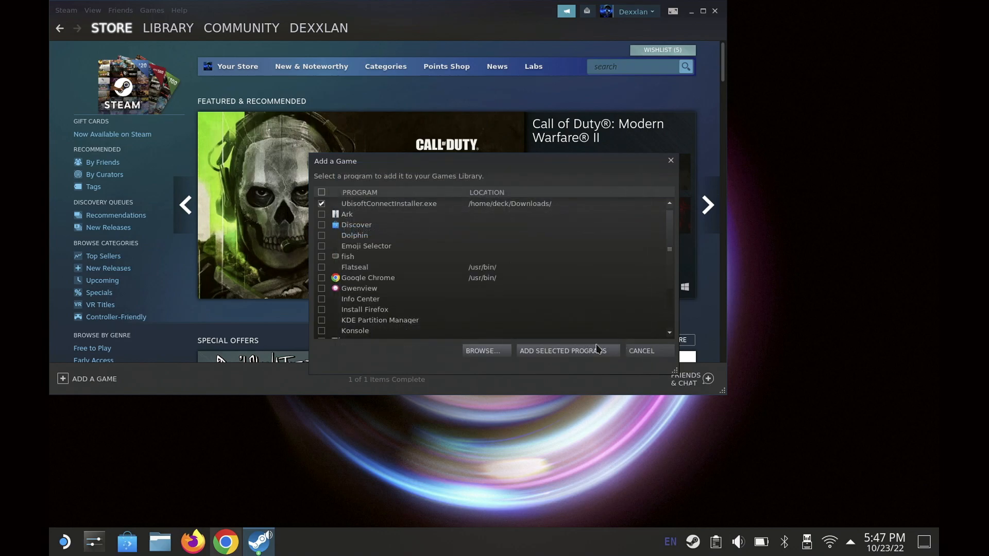
left_click(640, 351)
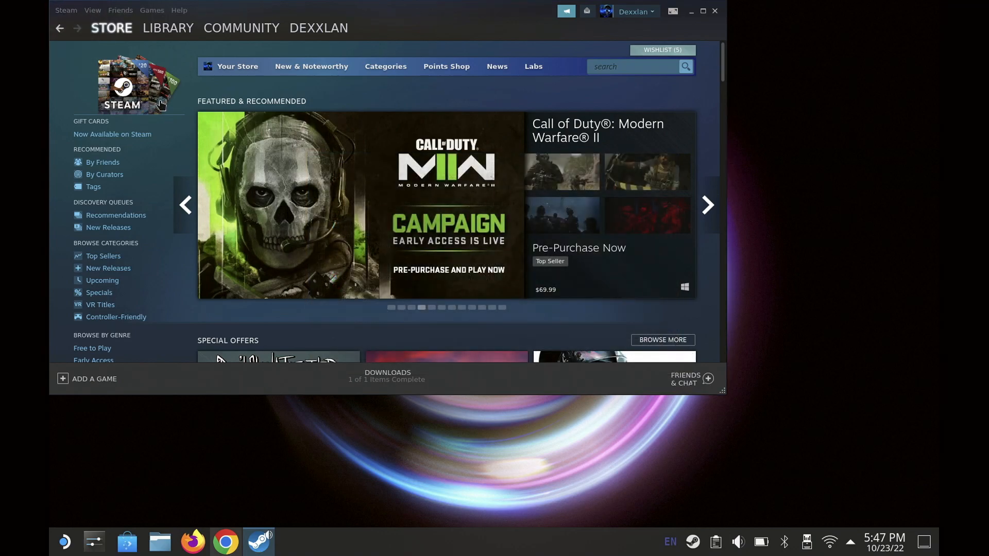
Step: Force UbisoftConnectInstaller.exe to use Proton 7.0-4 in its Compatibility properties
left_click(168, 28)
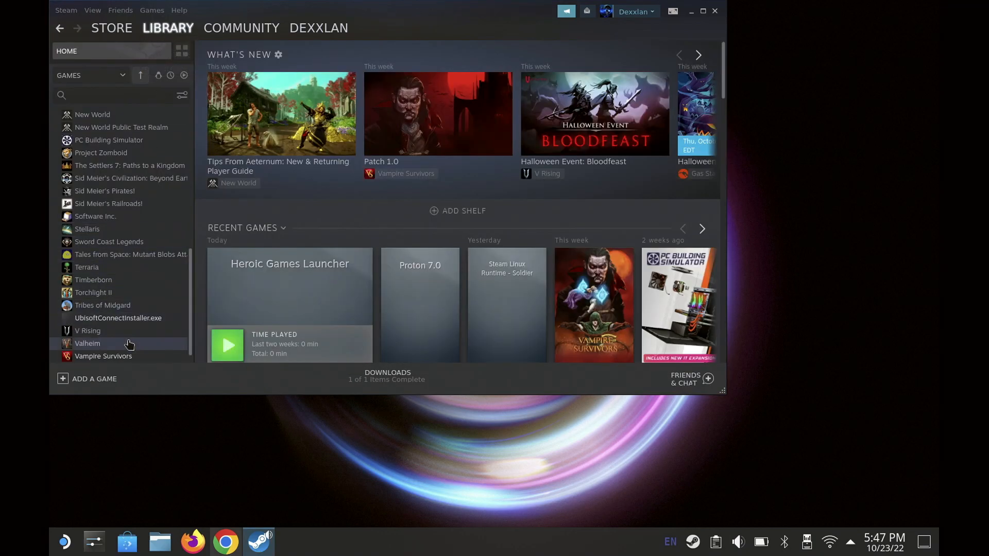
left_click(118, 318)
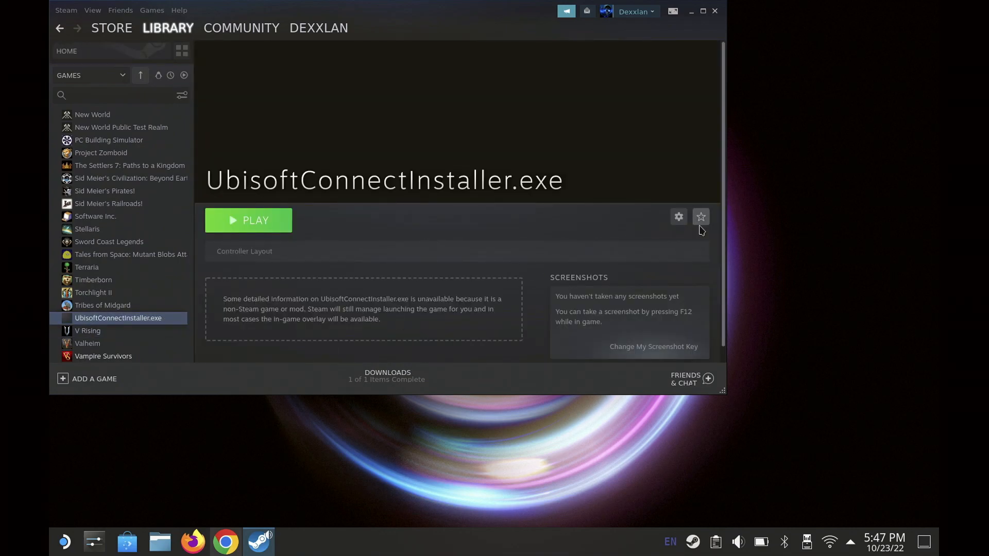
left_click(700, 216)
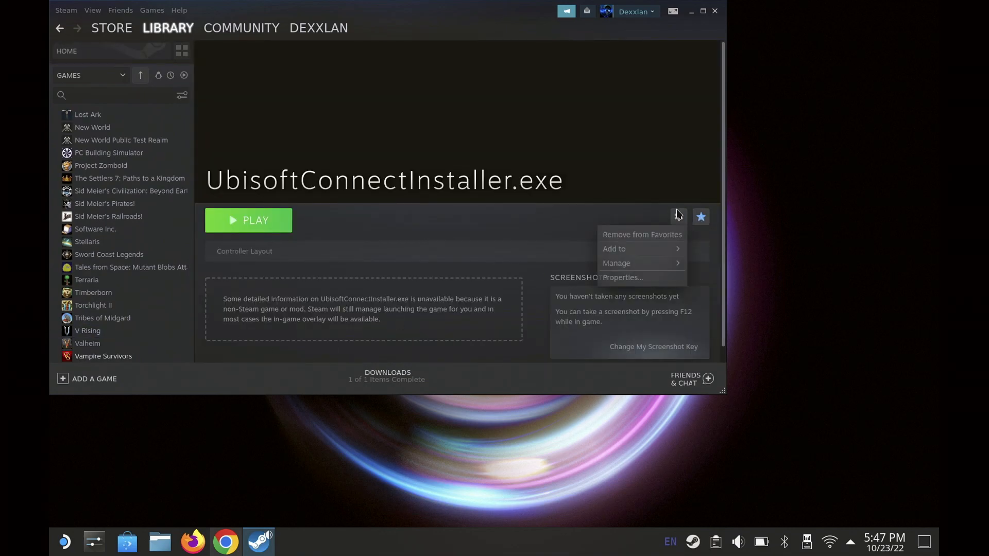
left_click(620, 277)
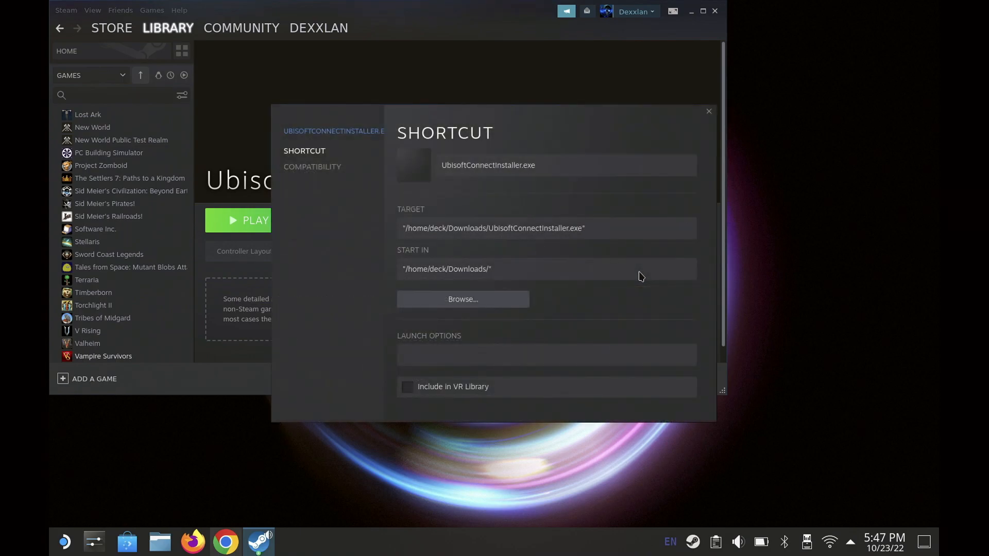
left_click(312, 167)
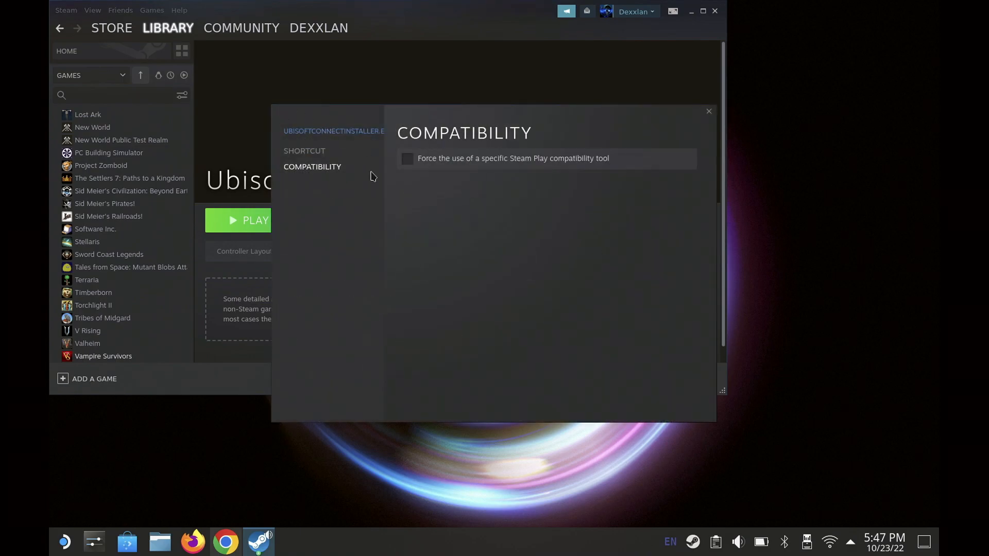
left_click(406, 158)
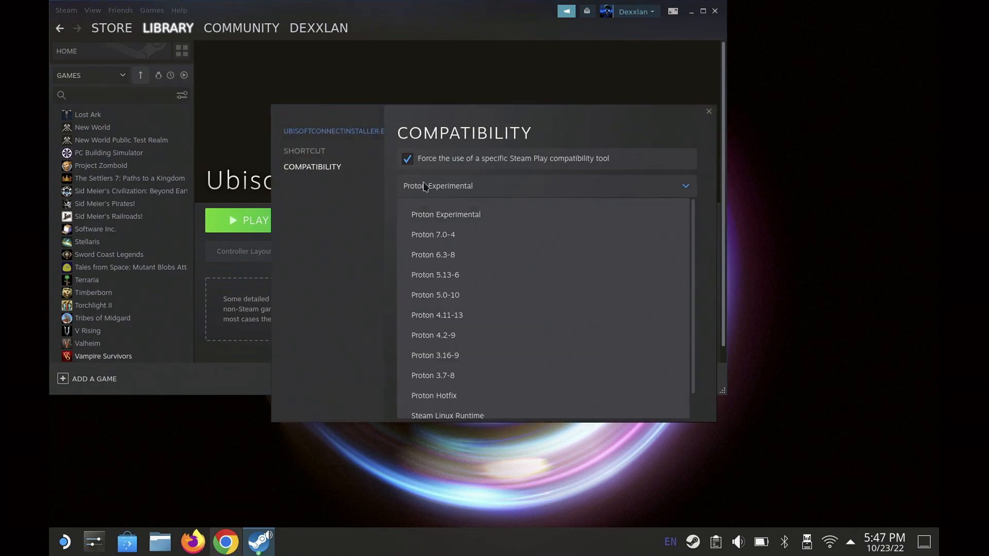
left_click(433, 234)
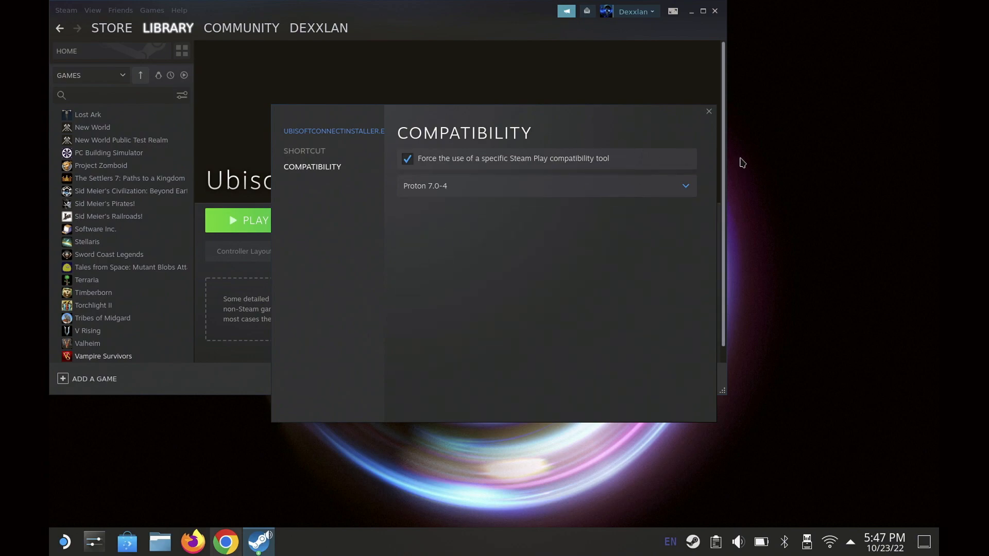
left_click(707, 111)
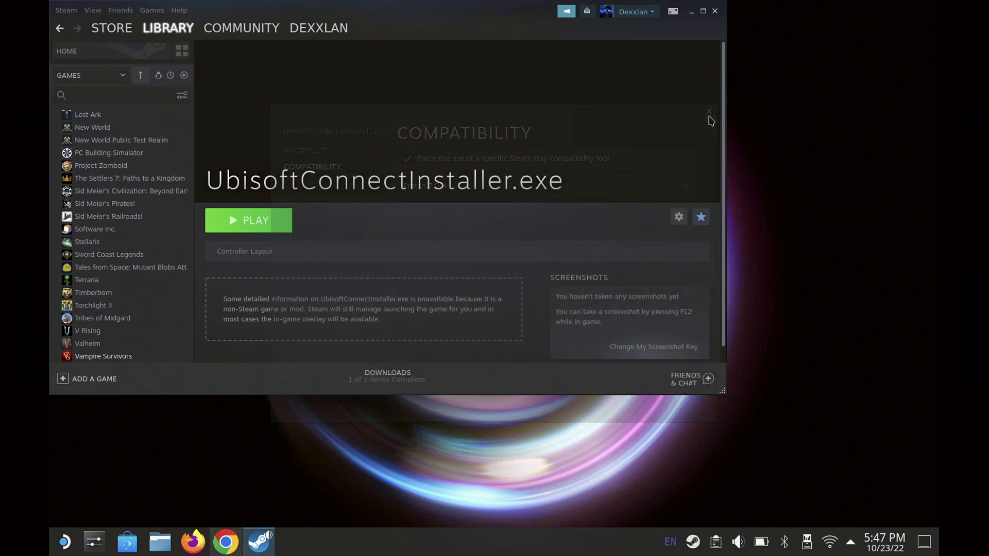
Step: Run the installer from Steam and install to the default Ubisoft Game Launcher folder
left_click(247, 220)
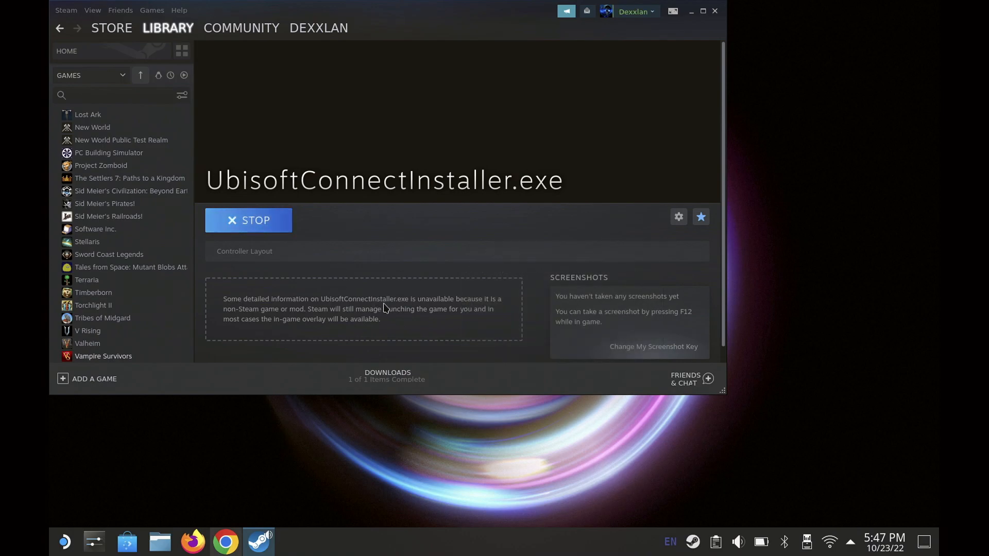
mouse_move(402, 291)
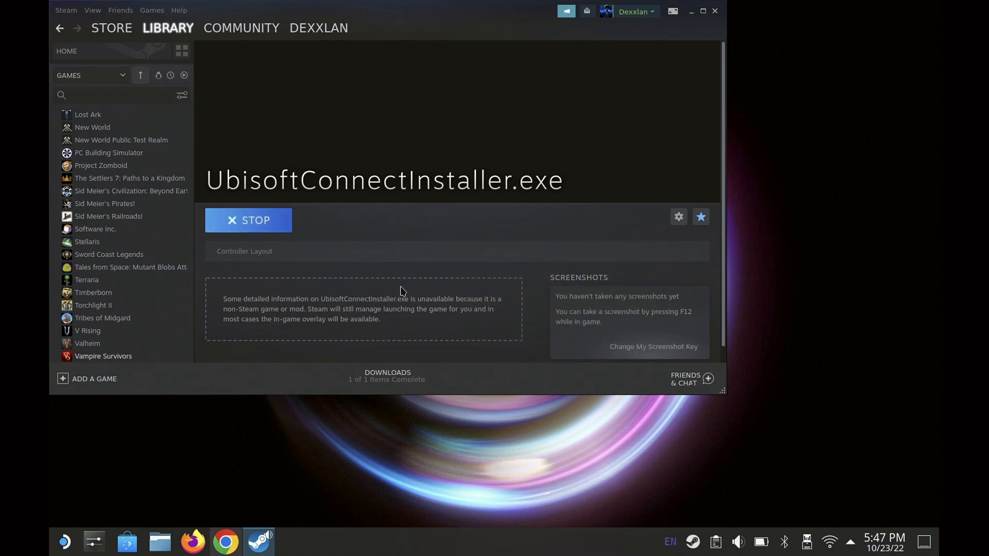
mouse_move(666, 24)
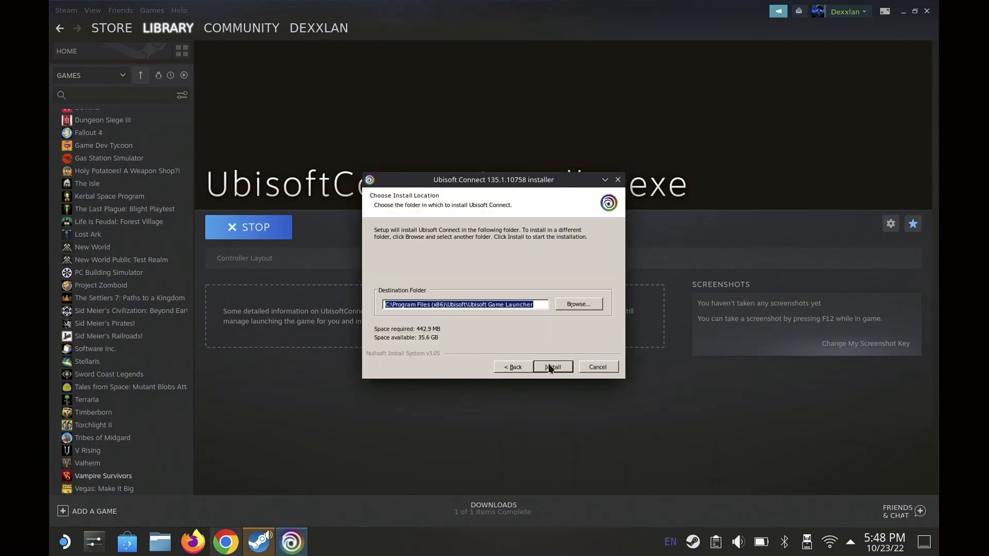
left_click(551, 366)
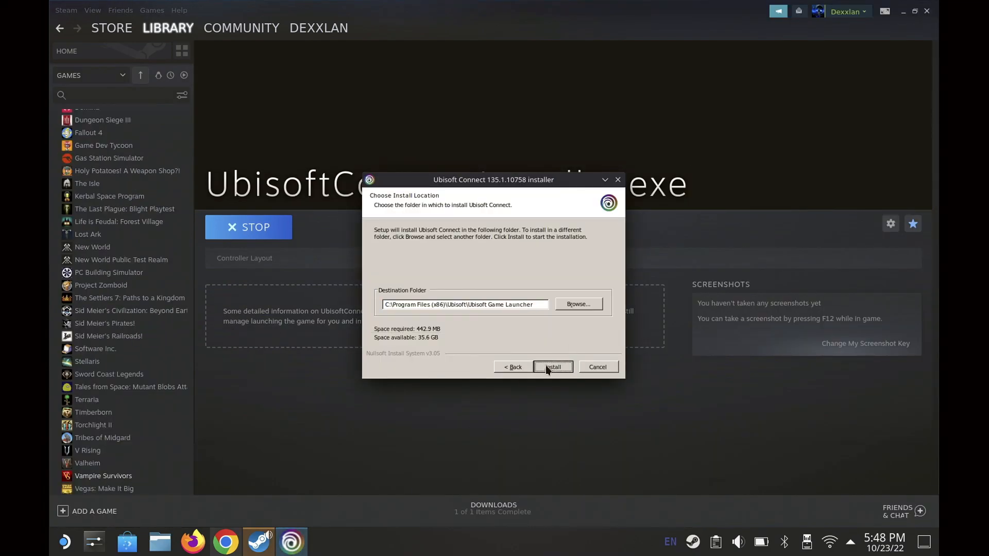
left_click(552, 367)
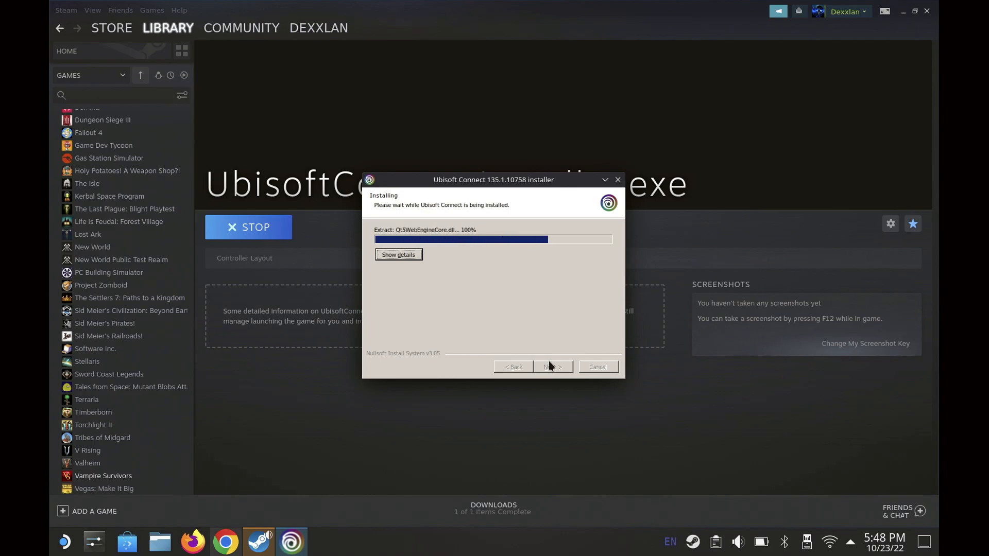
Step: Start adding a non-Steam game and browse with all file types shown
left_click(111, 27)
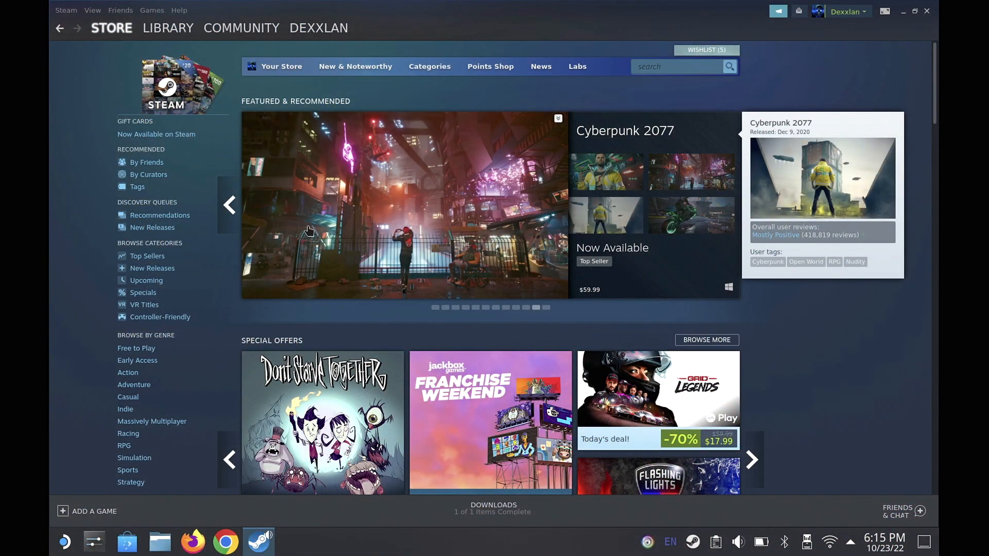
left_click(87, 511)
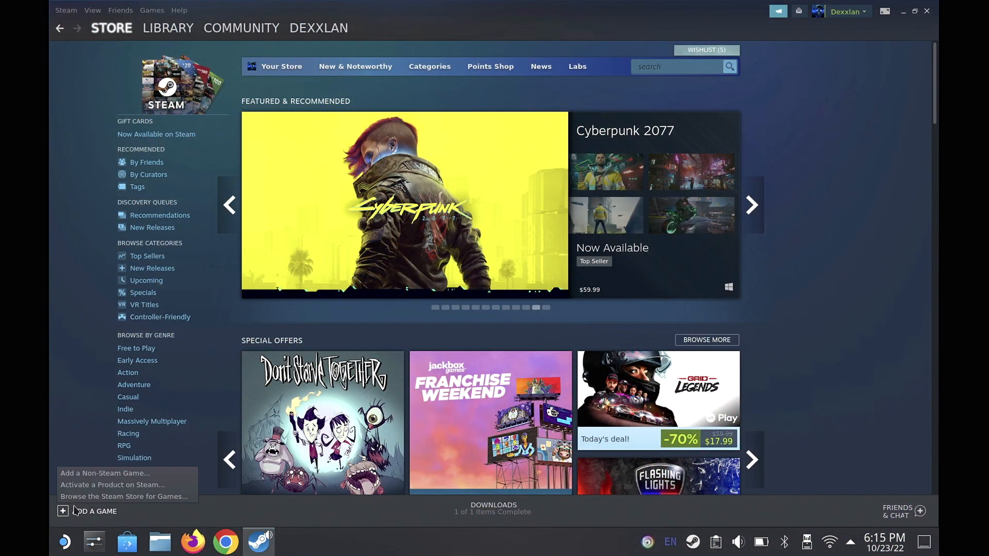
left_click(105, 472)
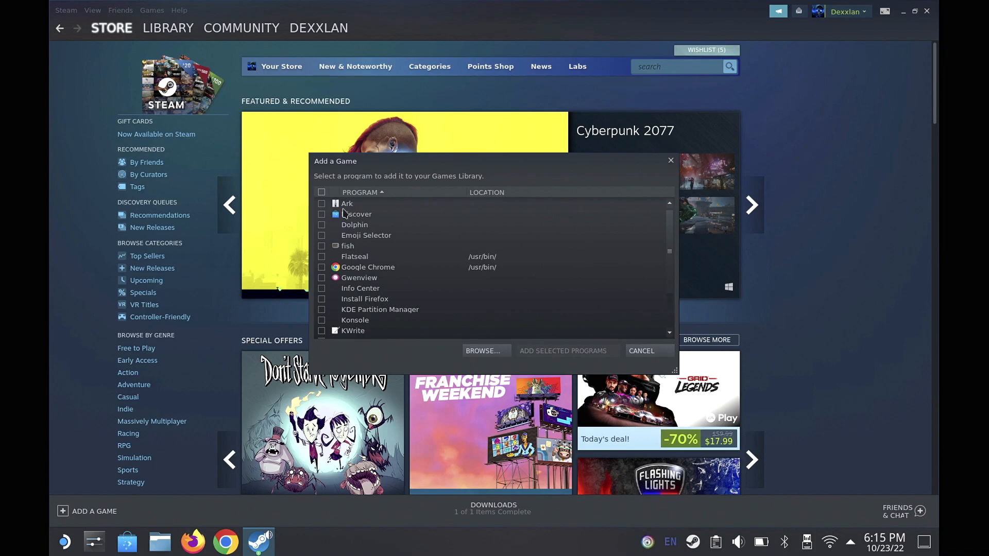
left_click(482, 351)
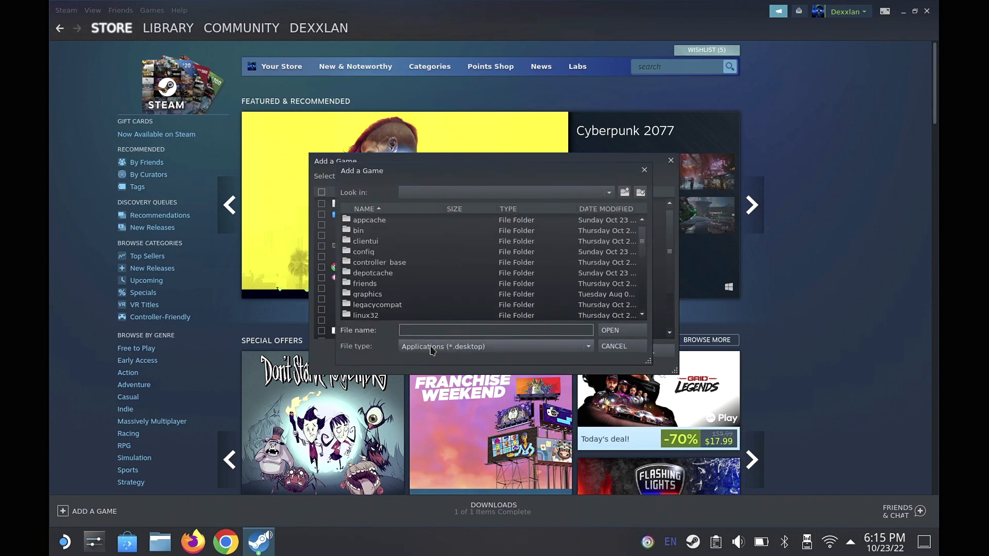
left_click(494, 346)
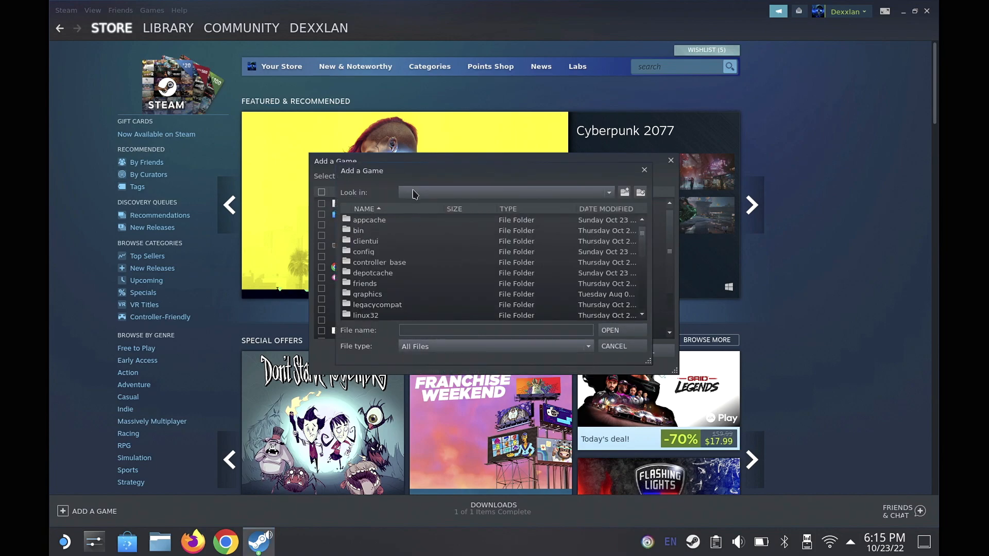
Step: Navigate from /home/deck into the .local/share folder
left_click(607, 193)
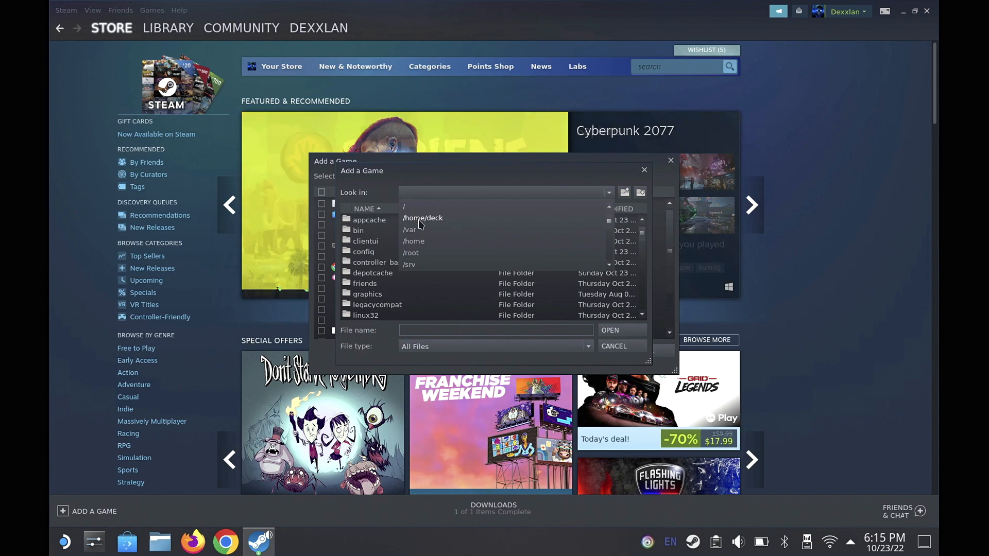
left_click(422, 217)
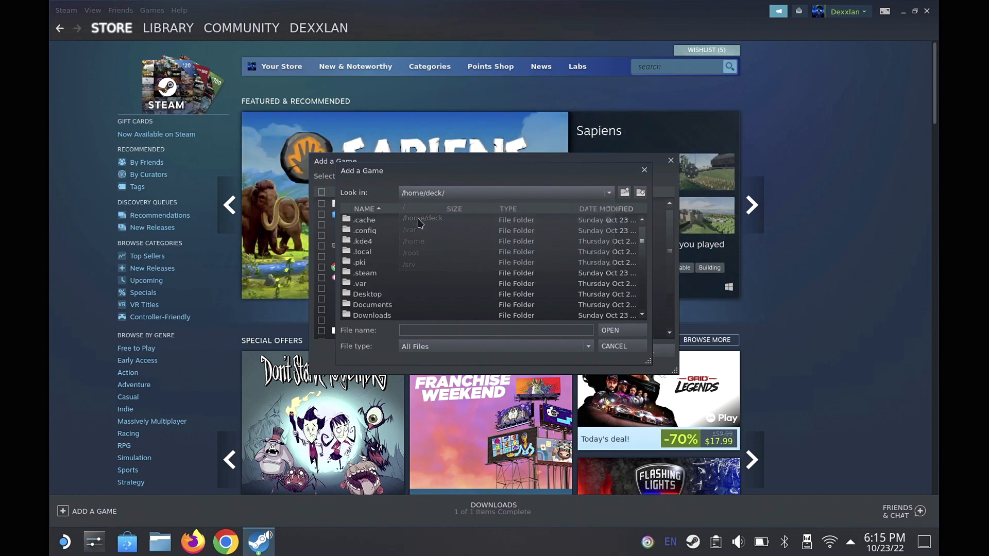
left_click(422, 217)
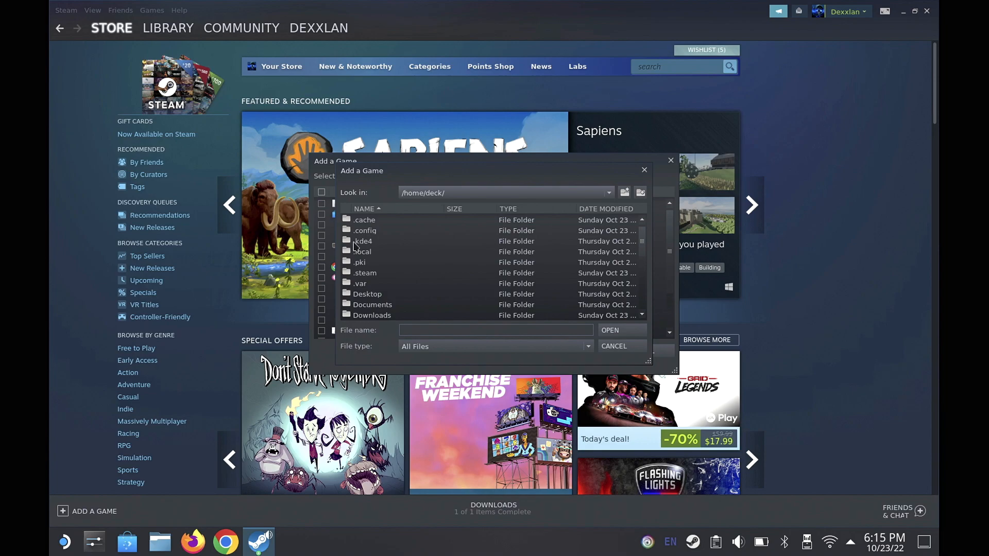
left_click(362, 251)
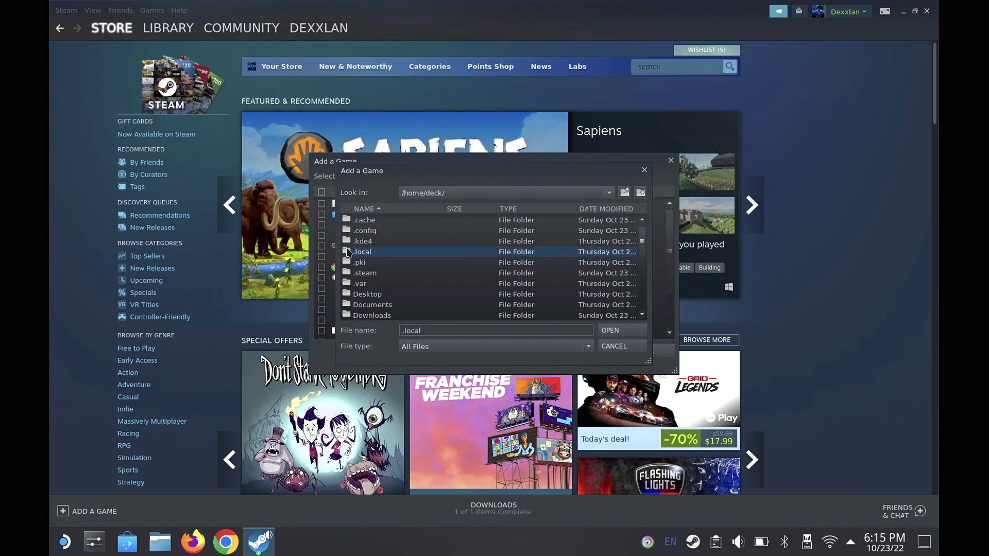
double_click(361, 251)
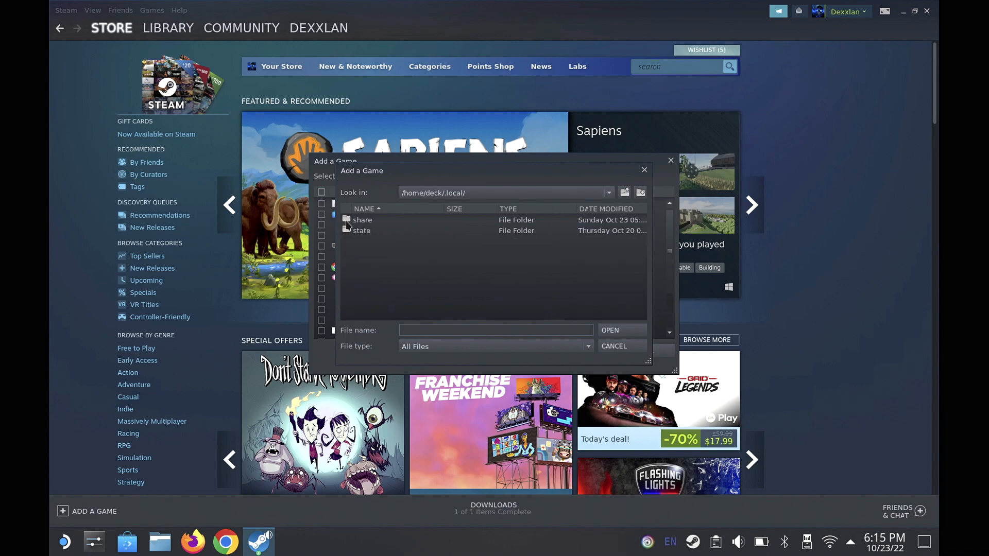
left_click(362, 219)
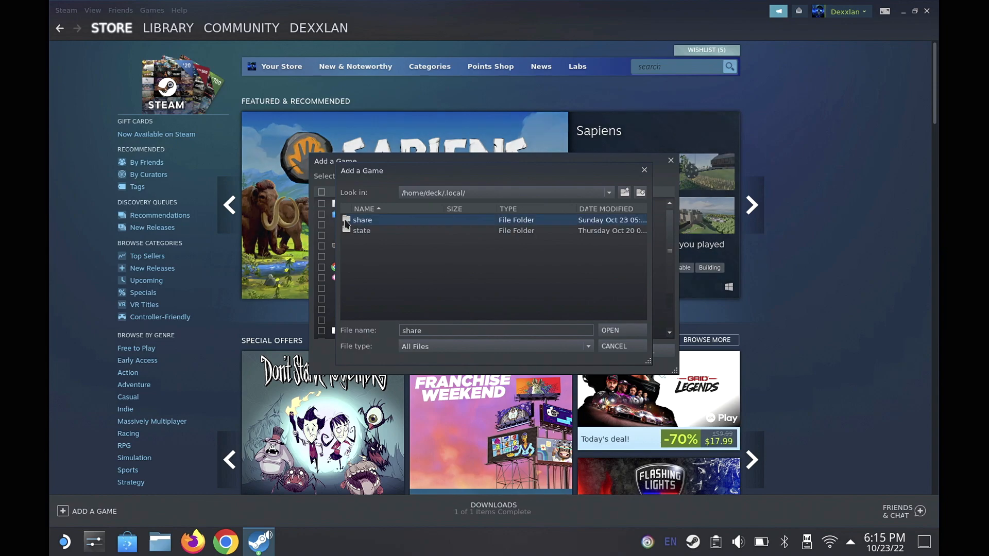
double_click(362, 219)
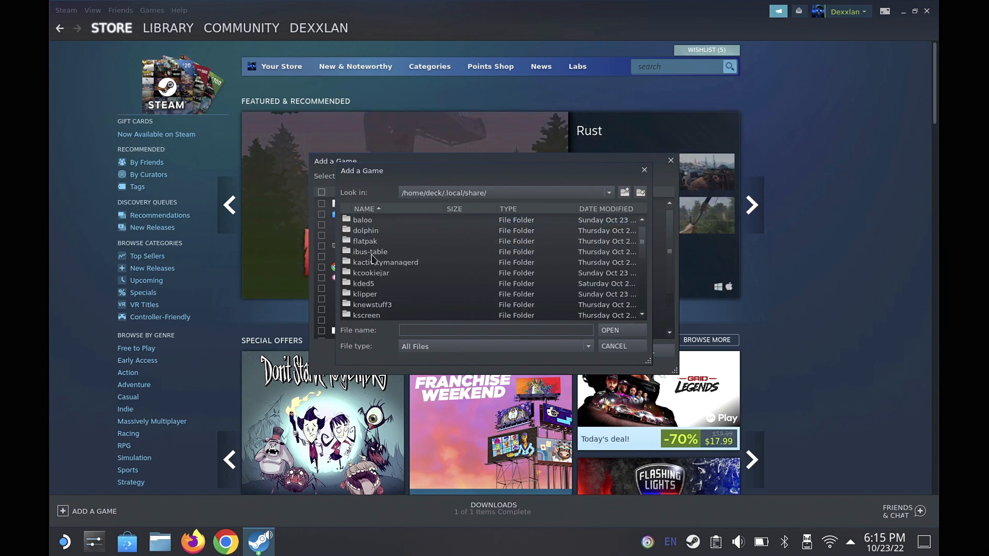
scroll("down", 3)
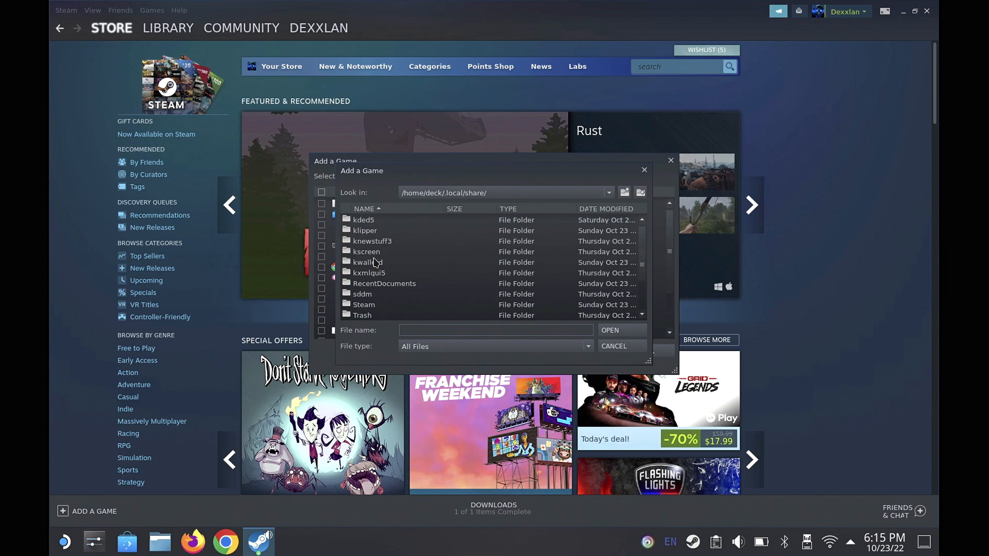
scroll("down", 3)
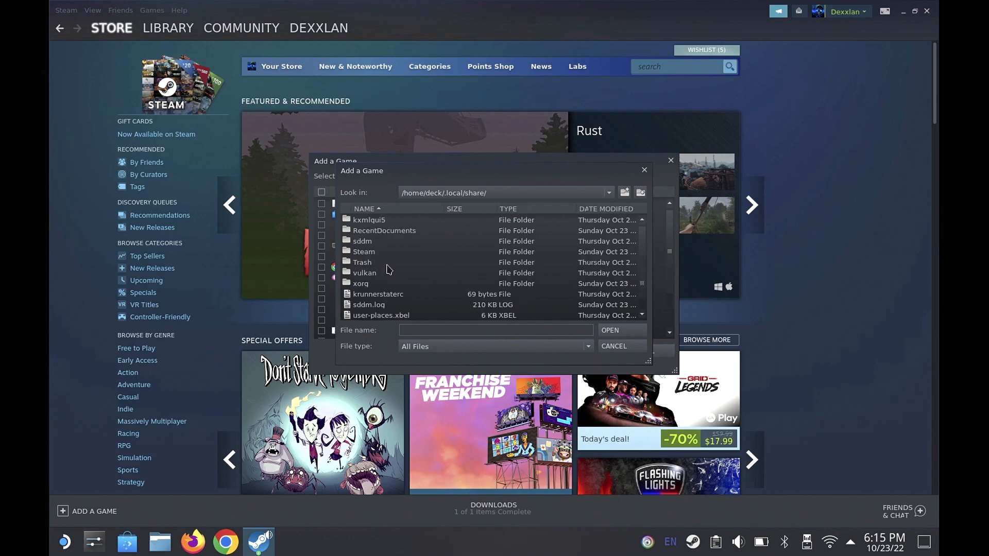
mouse_move(345, 255)
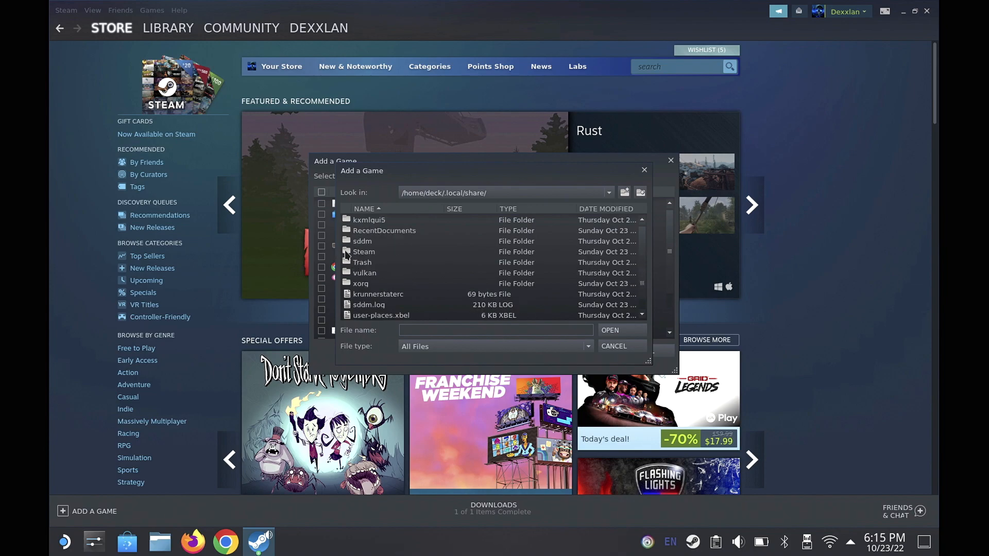
Step: Descend through Steam/steamapps/compatdata into the prefix's pfx steamuser folder
double_click(363, 251)
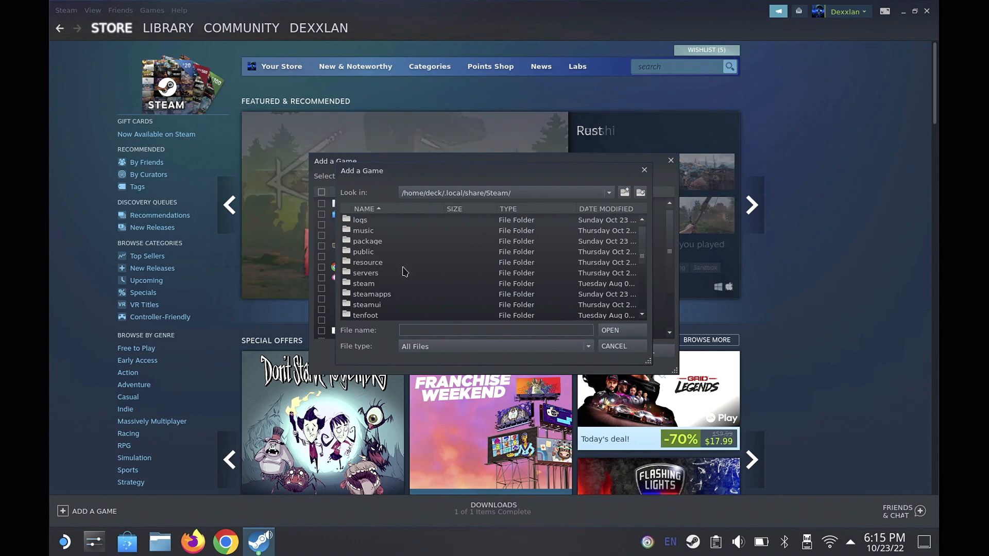
scroll("down", 3)
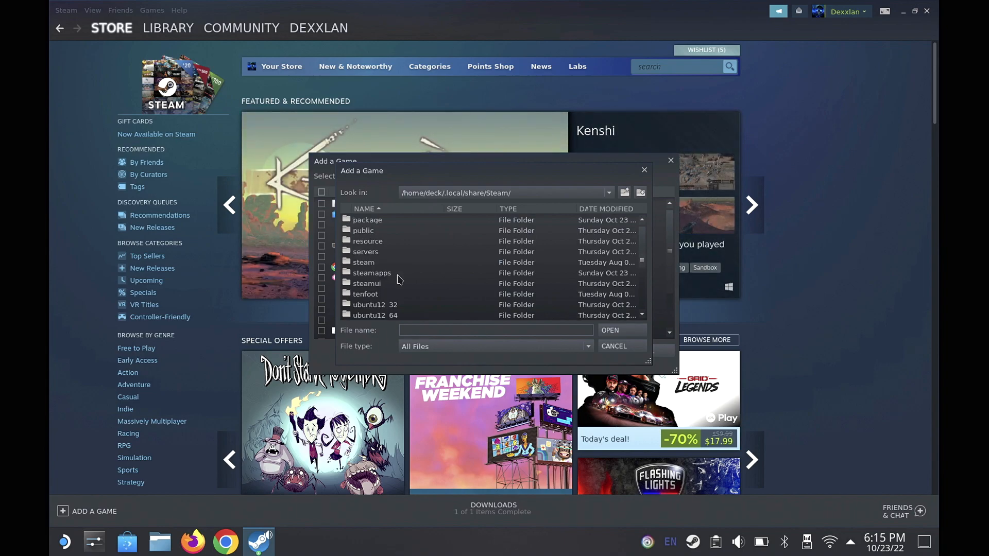
mouse_move(346, 272)
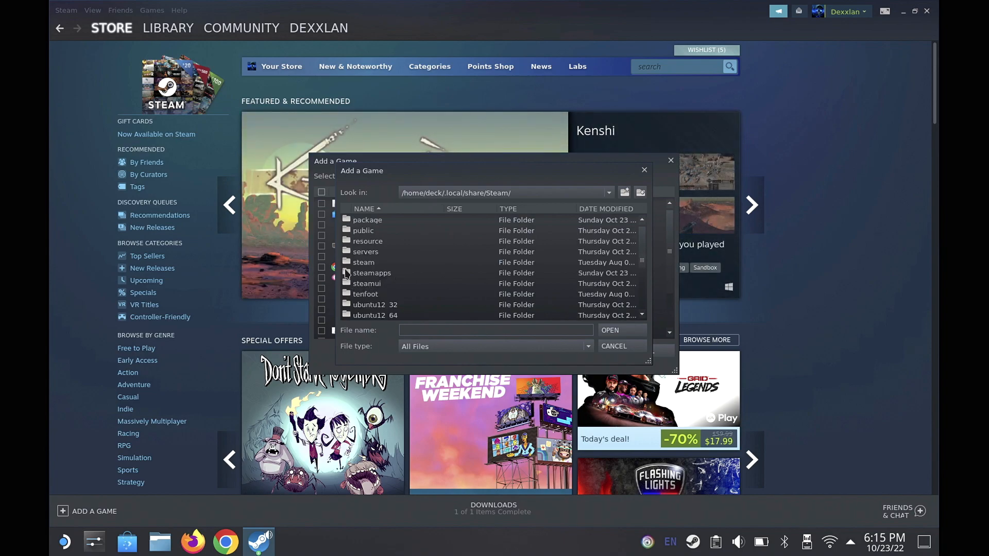
double_click(371, 273)
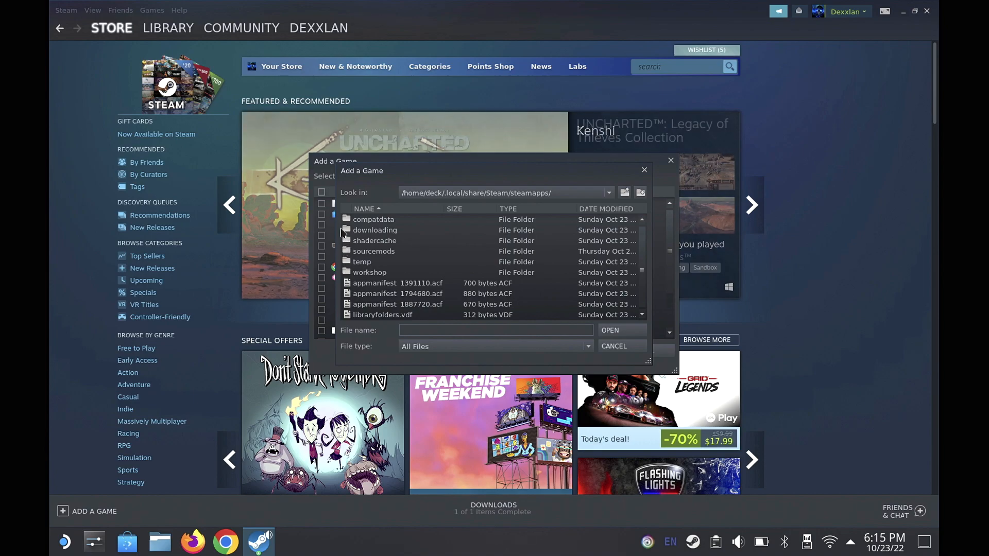
double_click(372, 219)
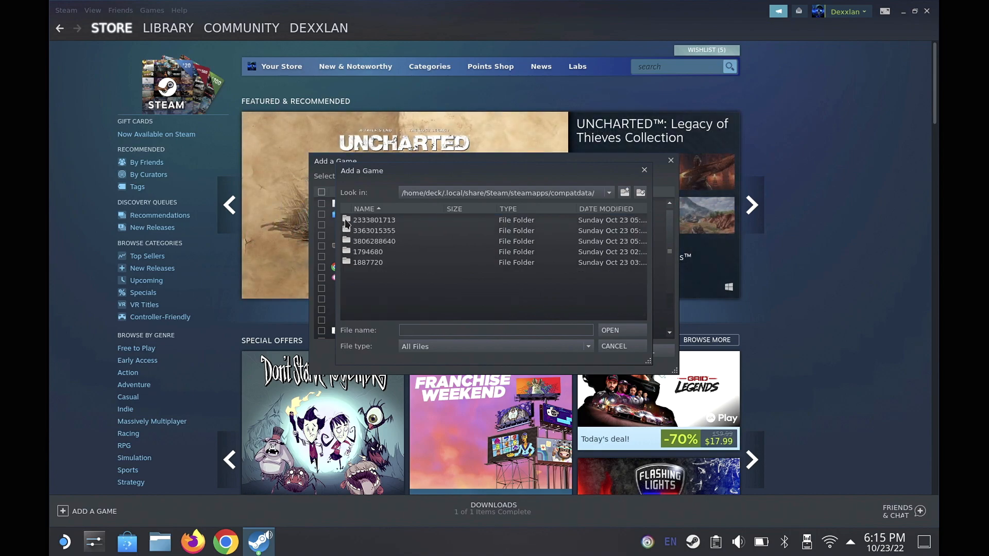
mouse_move(351, 236)
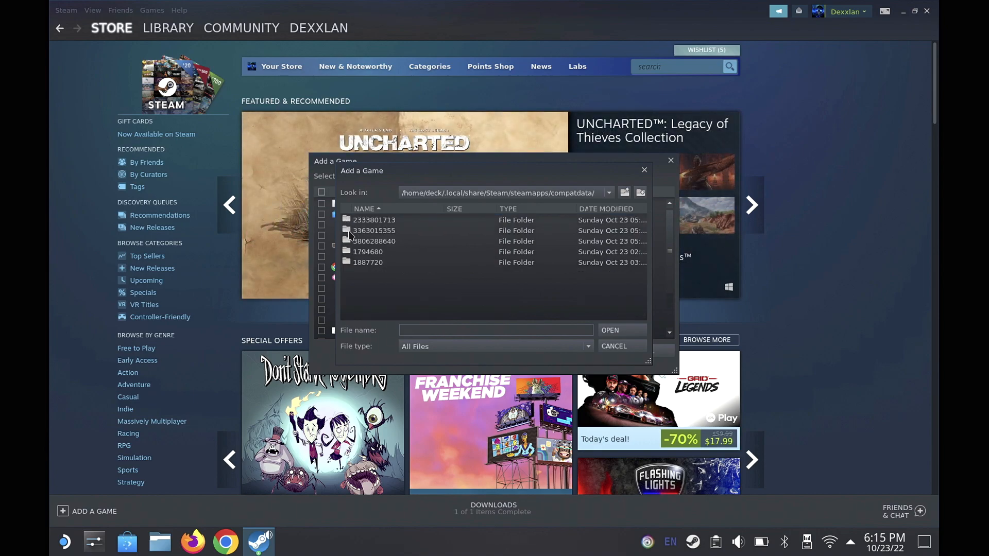
double_click(373, 230)
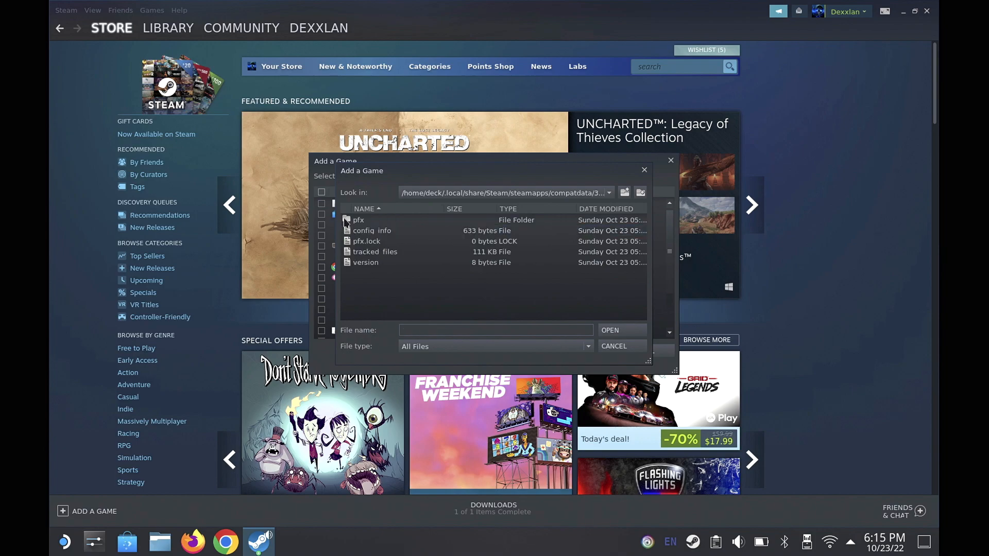
double_click(358, 219)
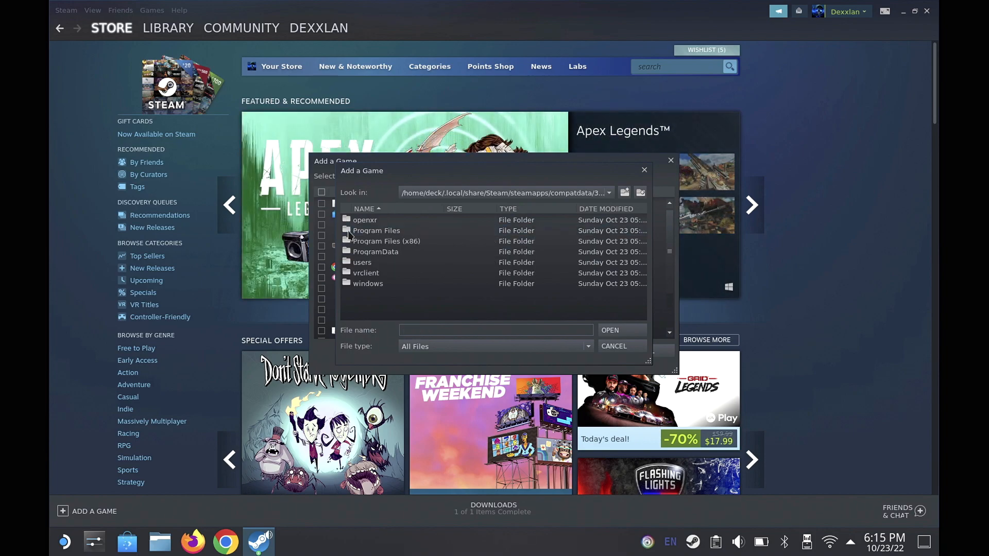
mouse_move(350, 274)
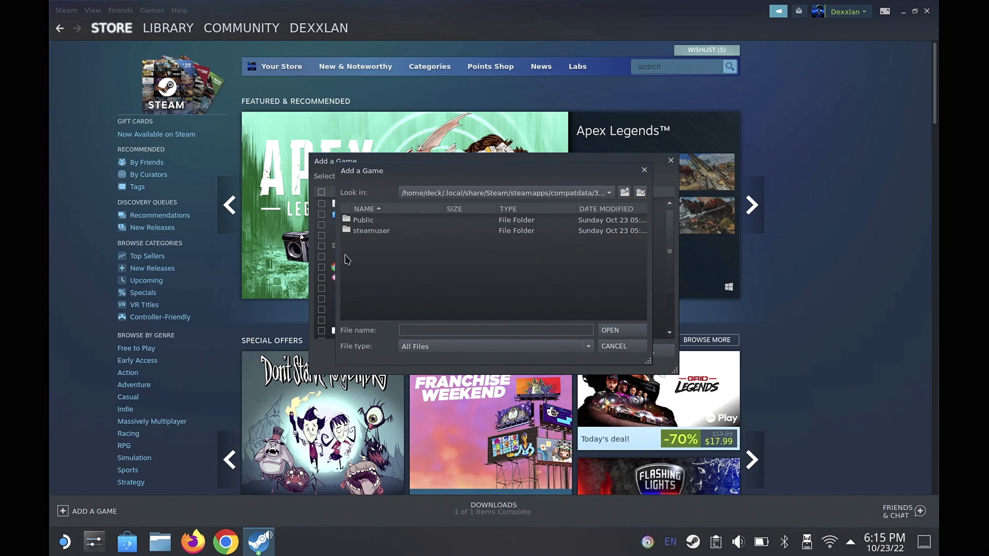
left_click(370, 230)
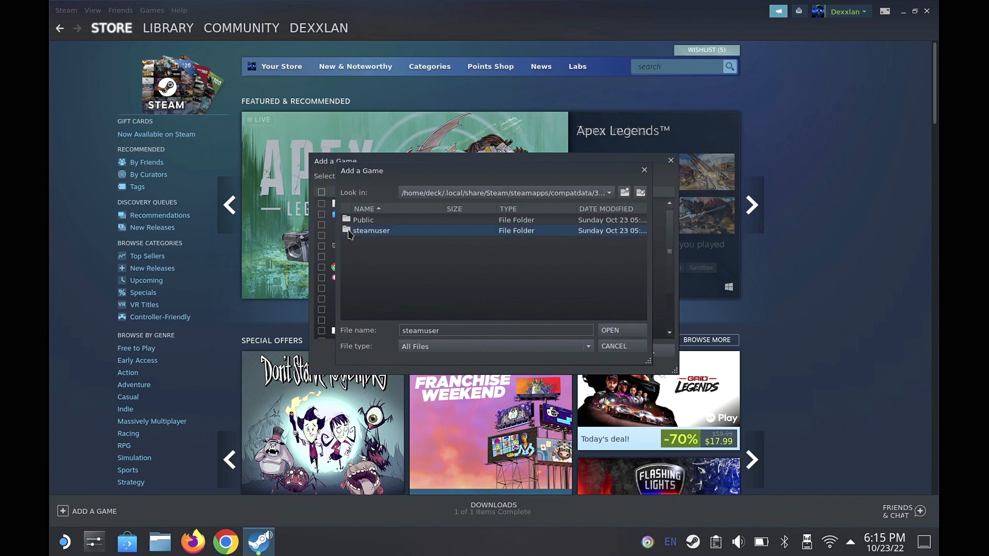
double_click(371, 230)
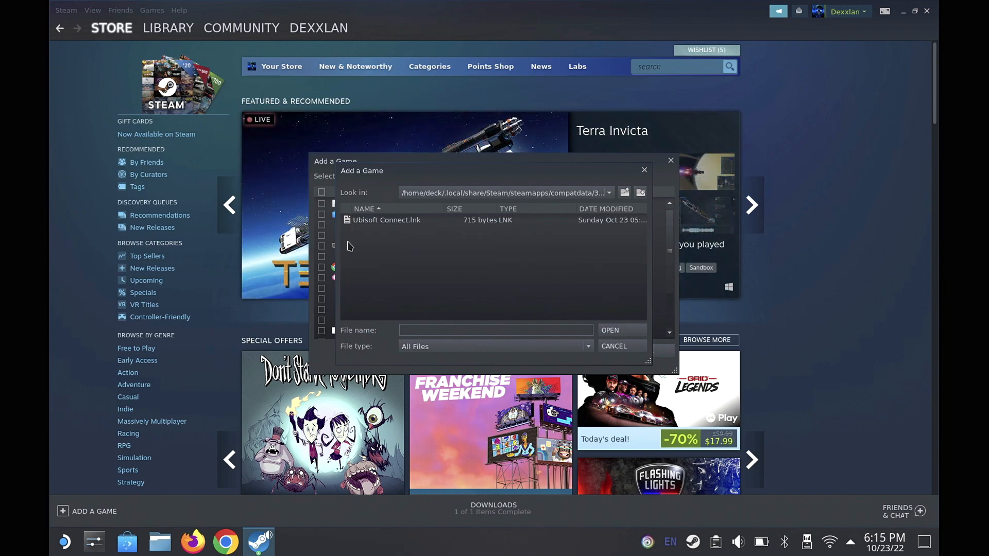
mouse_move(394, 229)
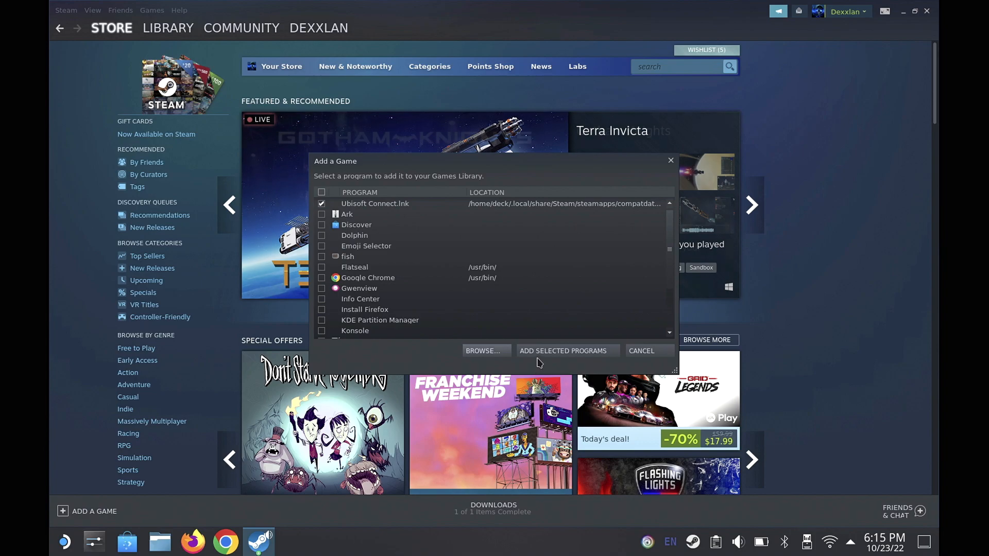
Step: Add Ubisoft Connect.lnk to the library and open its shortcut properties
left_click(561, 351)
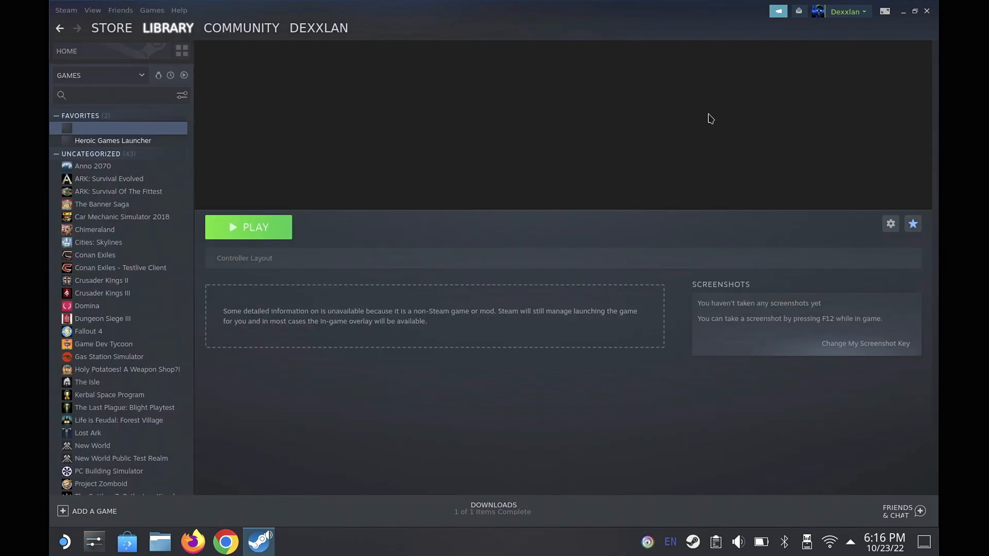
mouse_move(196, 277)
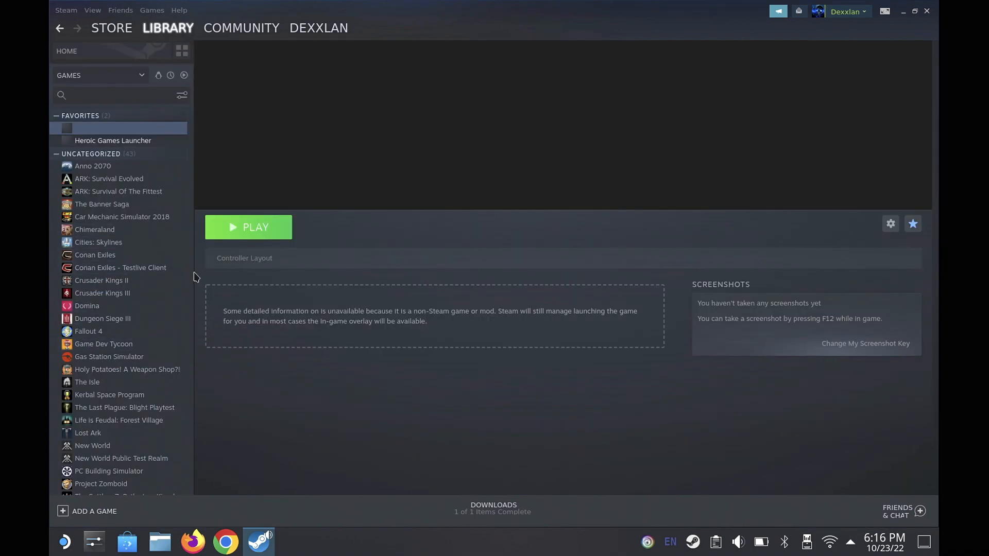
scroll("down", 3)
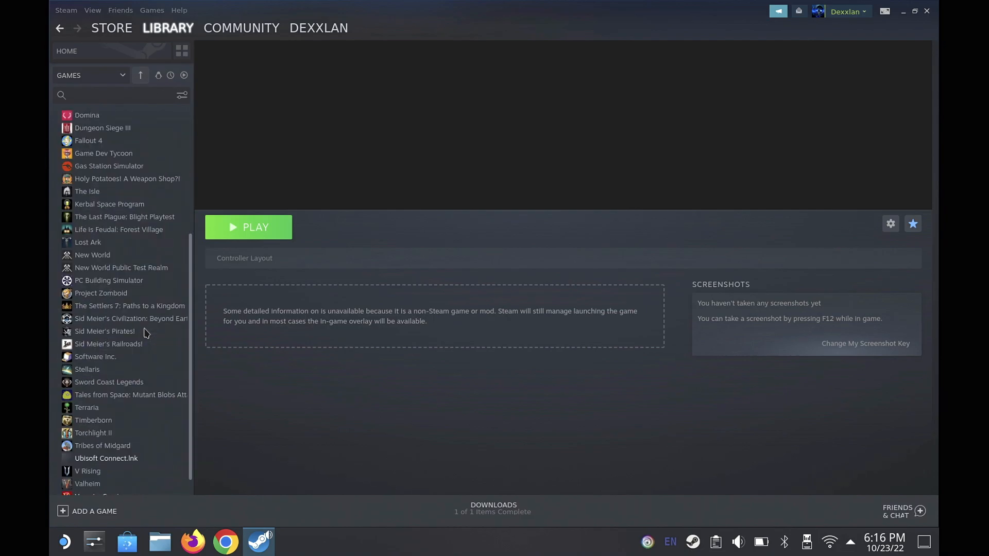
left_click(106, 458)
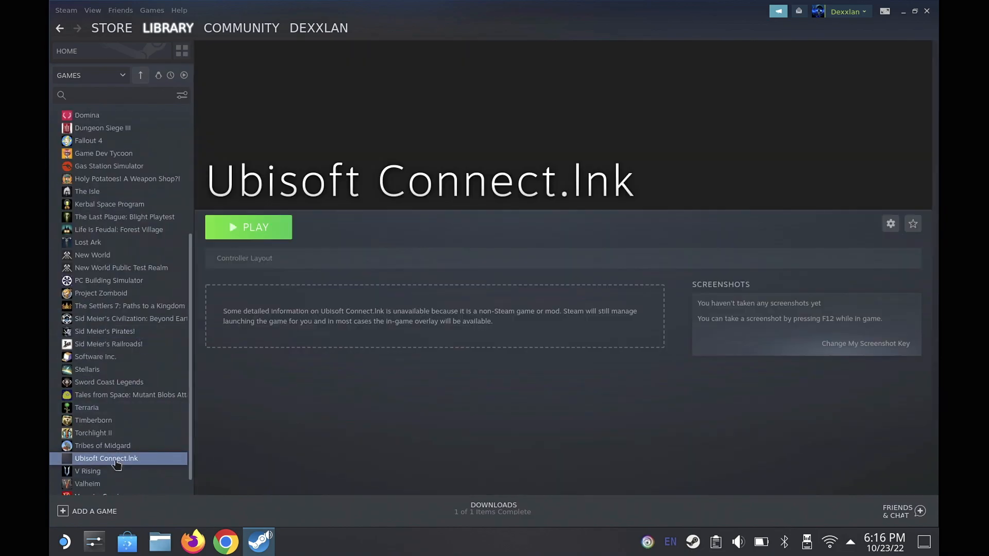
scroll("up", 3)
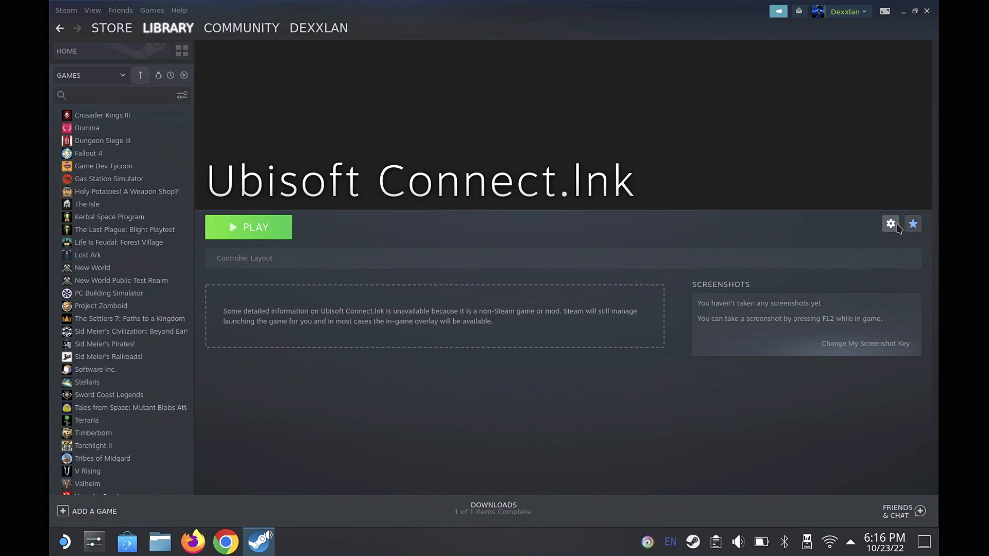
left_click(890, 224)
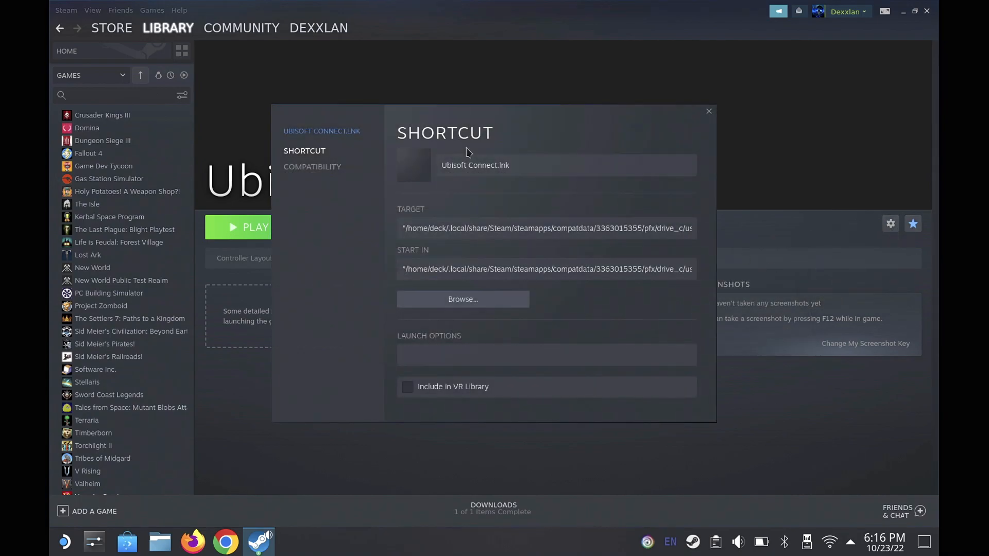
Step: Force a Proton compatibility tool on the shortcut and browse for a new target
left_click(312, 167)
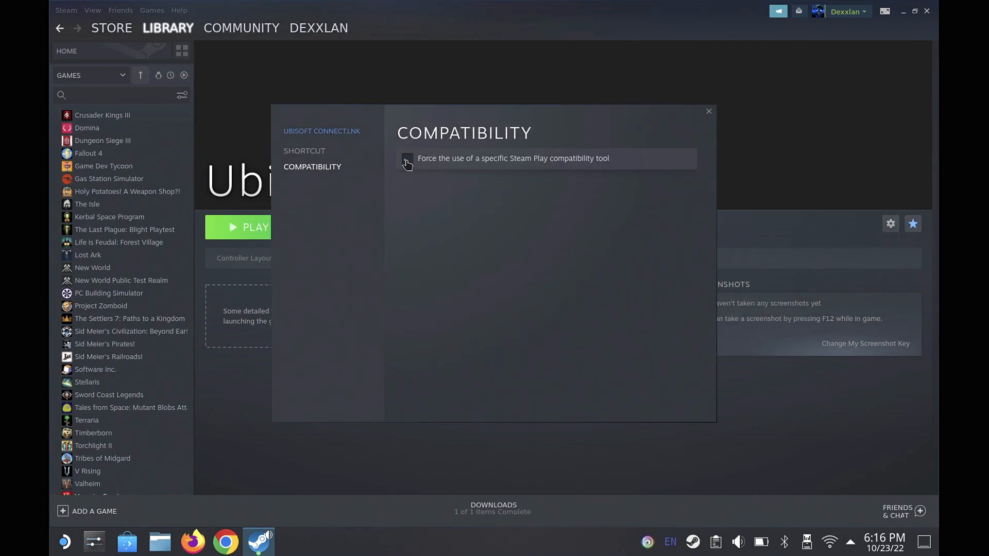
left_click(406, 159)
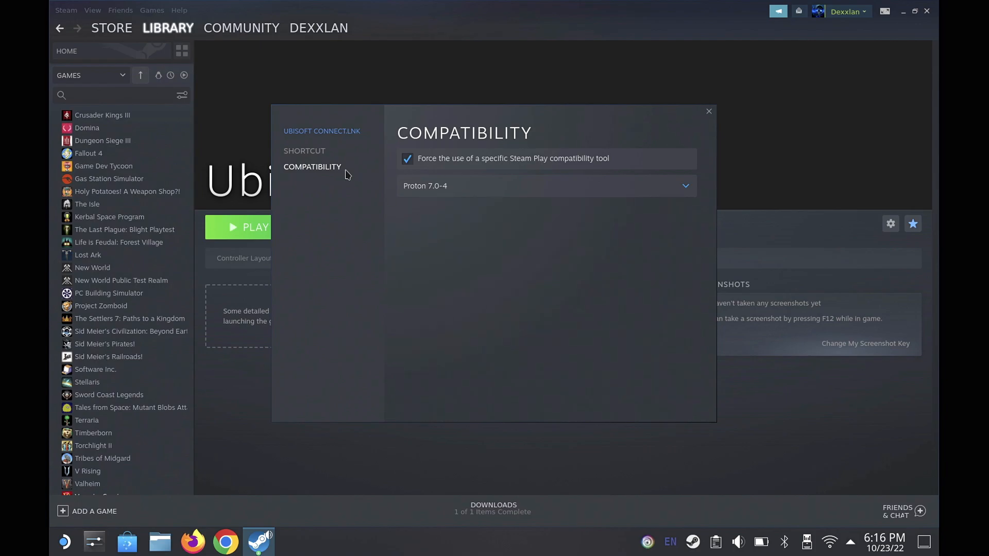
left_click(304, 150)
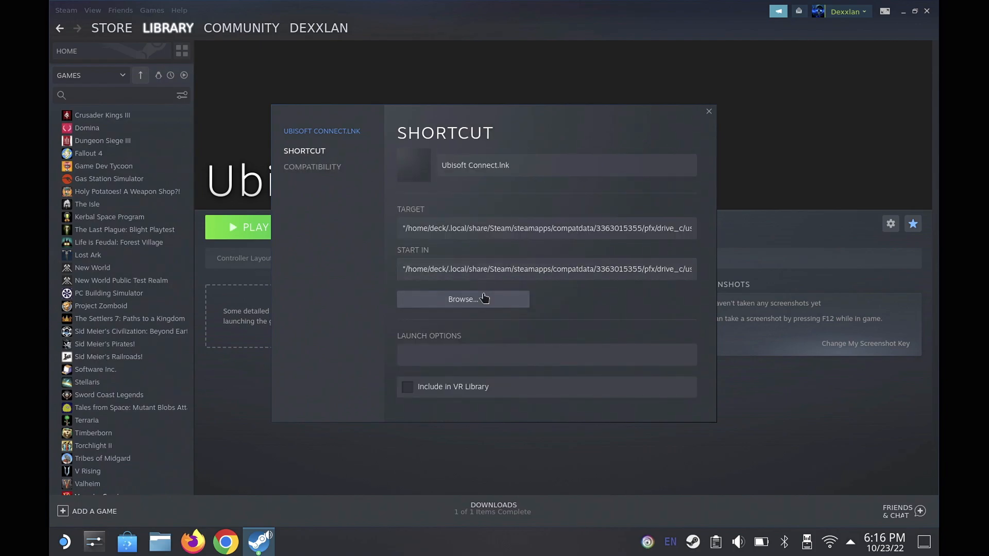
left_click(463, 298)
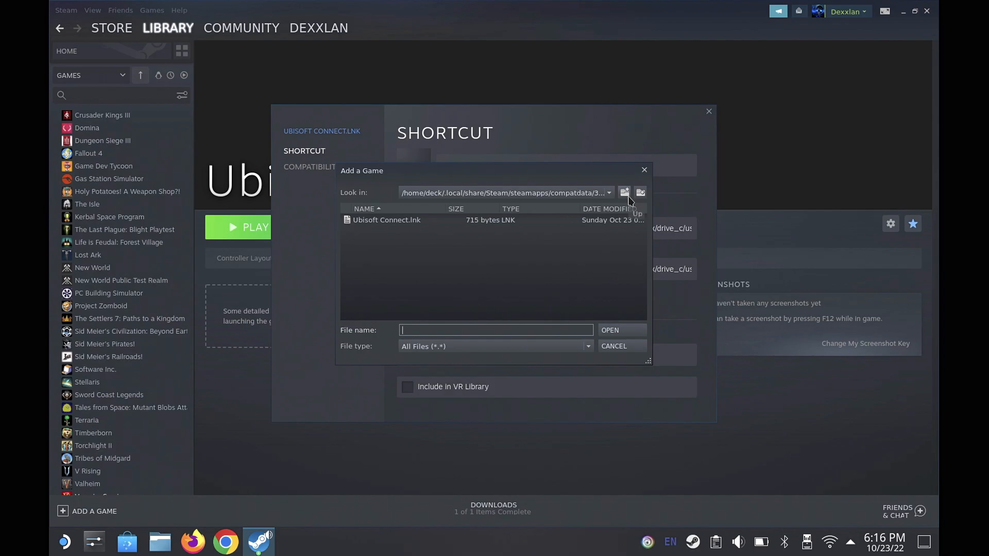
Step: Point the shortcut target at UbisoftConnect.exe in the Ubisoft Game Launcher folder
left_click(624, 192)
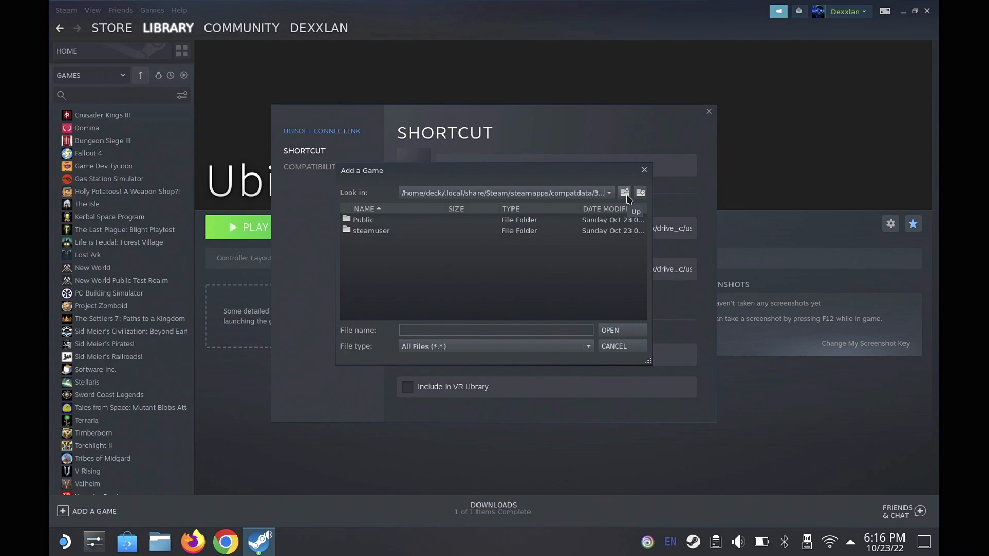
left_click(624, 192)
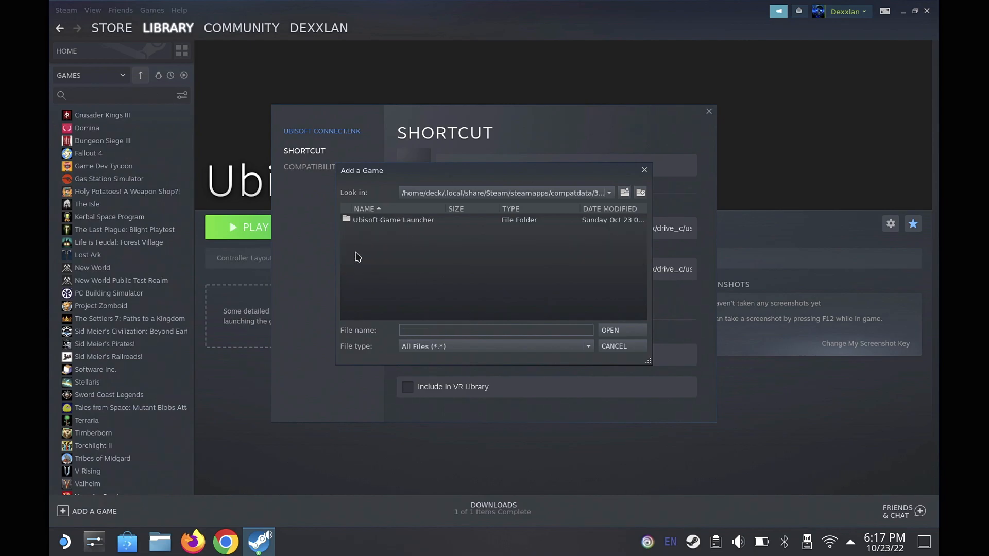
double_click(393, 220)
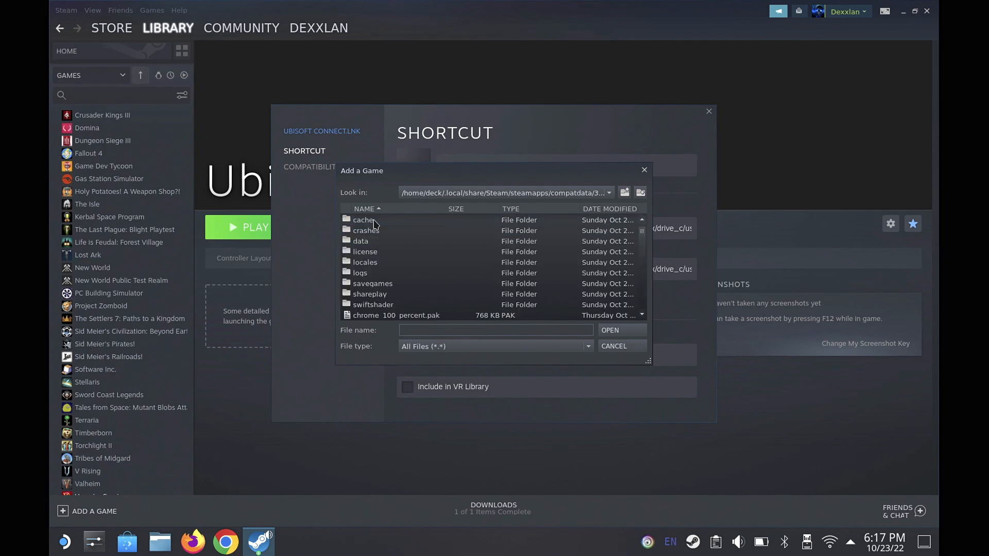
mouse_move(435, 289)
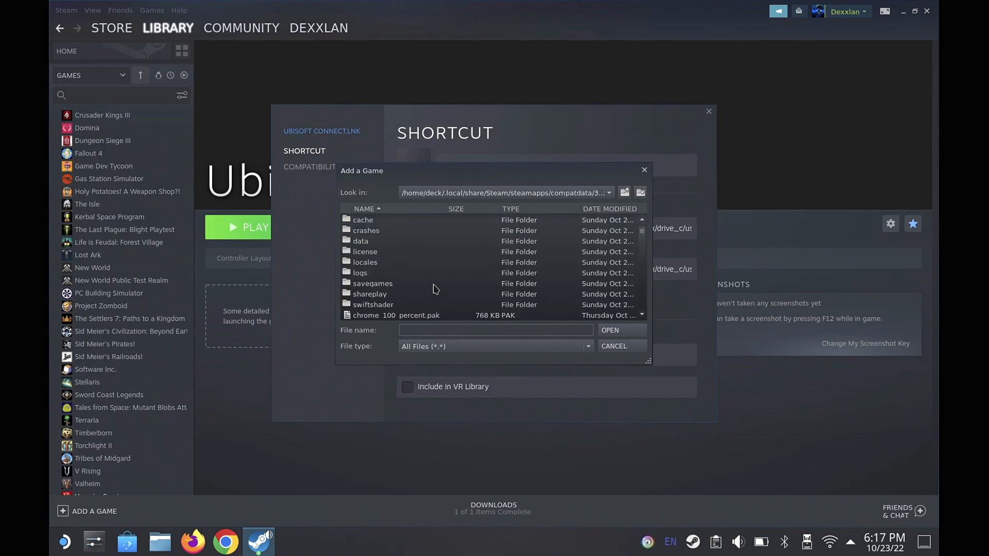
scroll("down", 3)
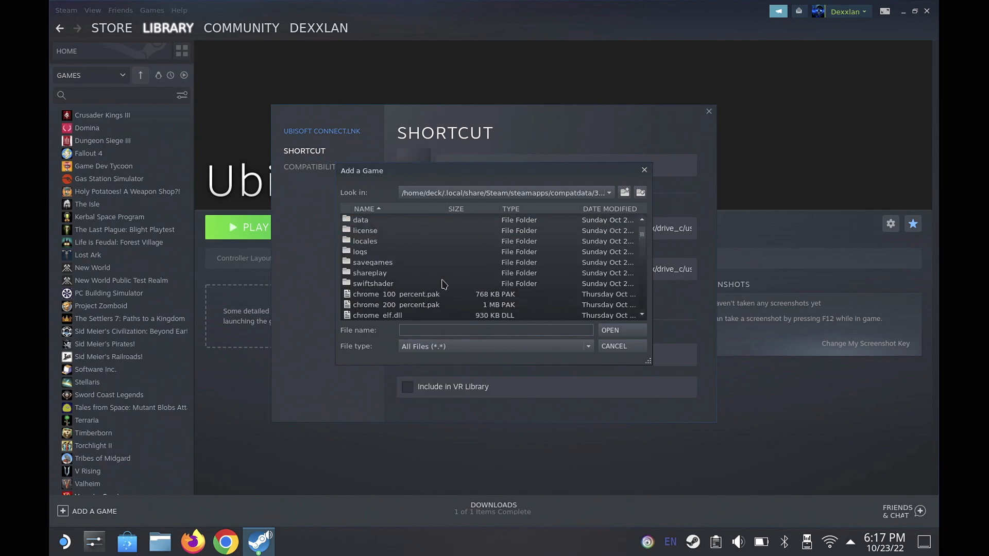
scroll("down", 3)
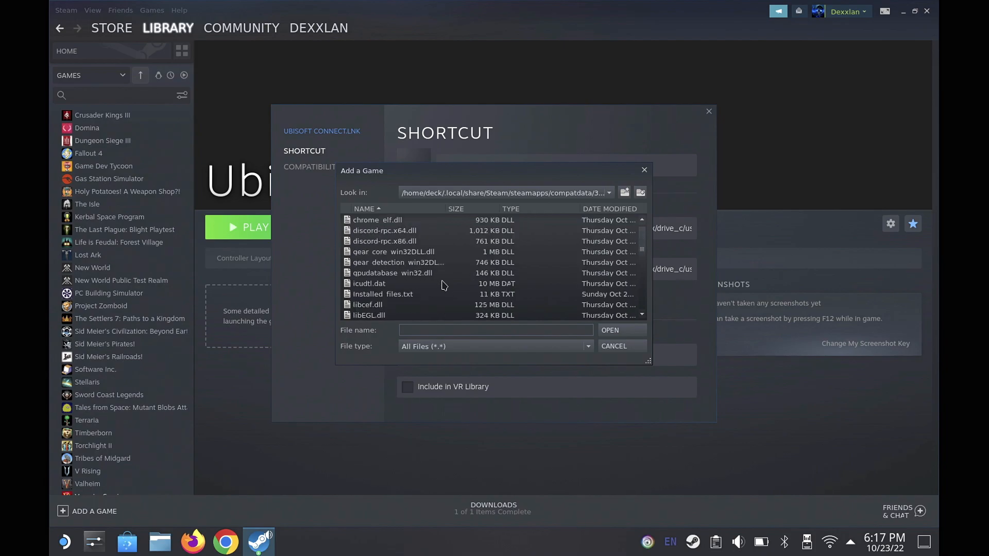
scroll("down", 3)
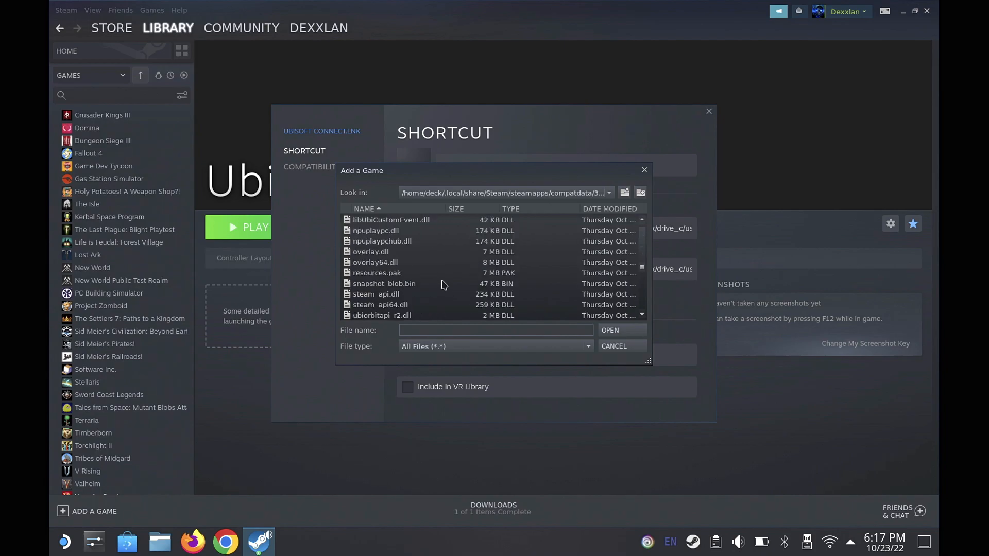
scroll("down", 3)
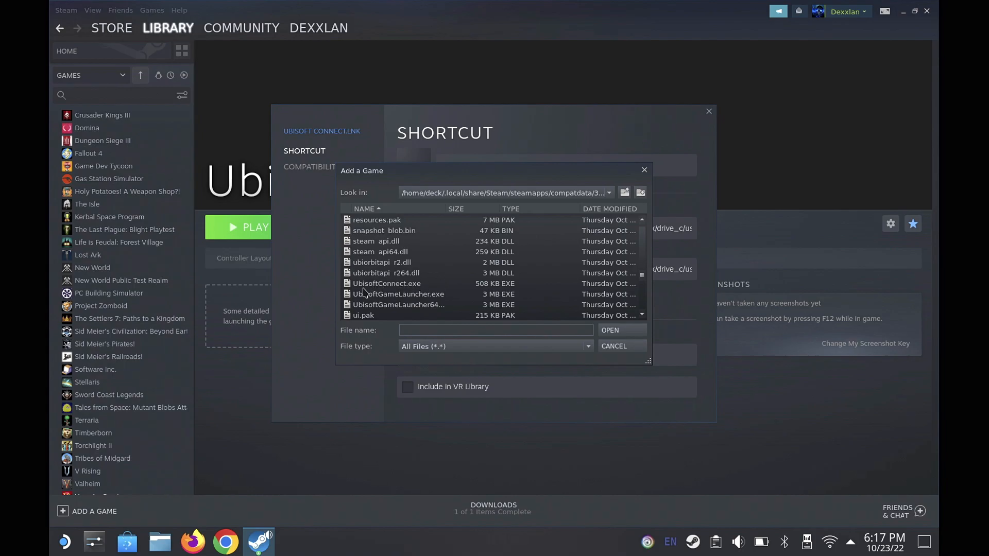
left_click(386, 283)
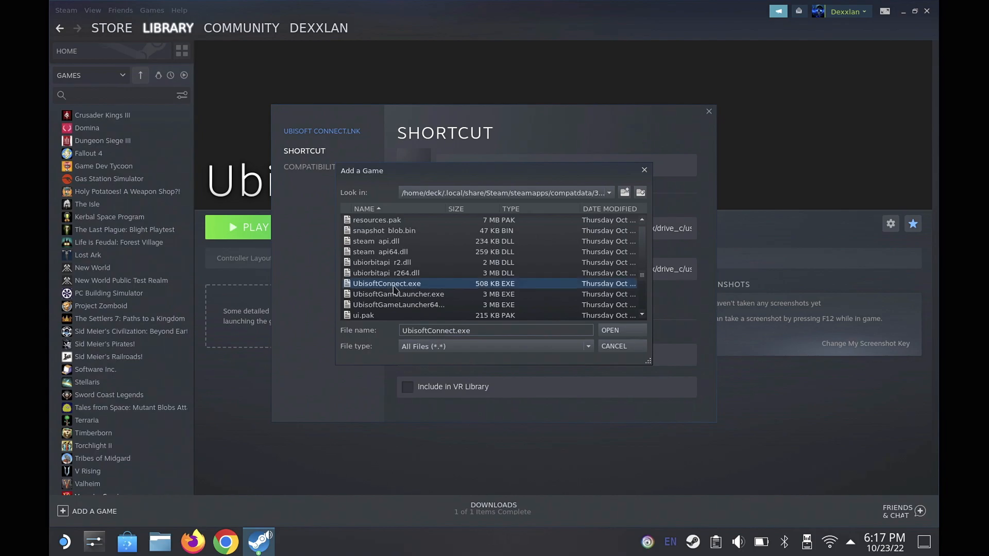
mouse_move(609, 330)
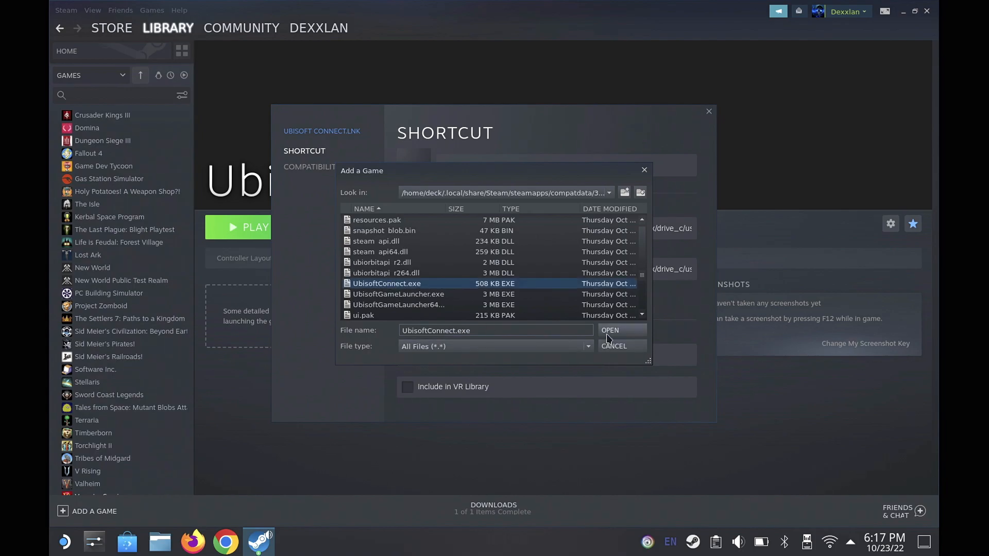
left_click(609, 330)
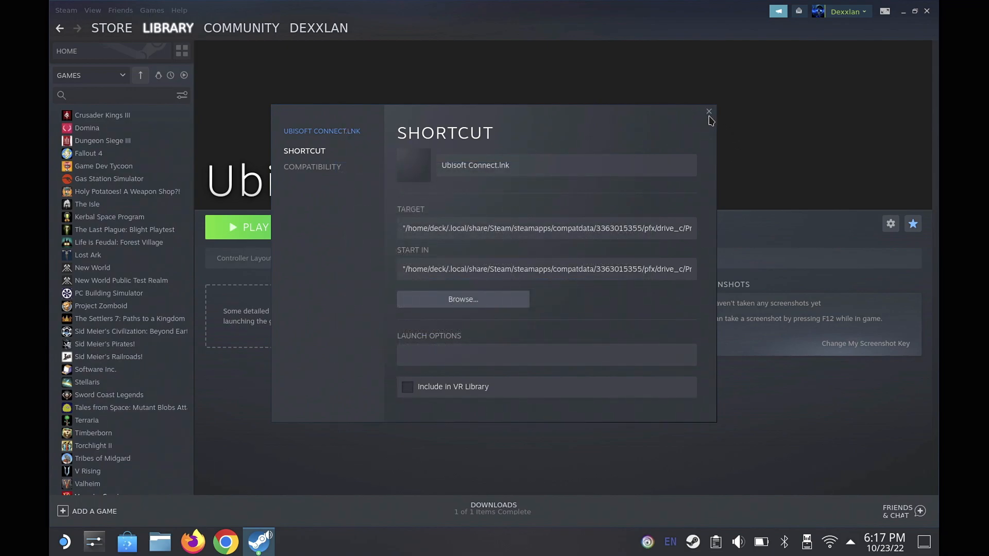
Step: Close the shortcut's properties and launch Ubisoft Connect.lnk from Steam to its log-in window
left_click(708, 112)
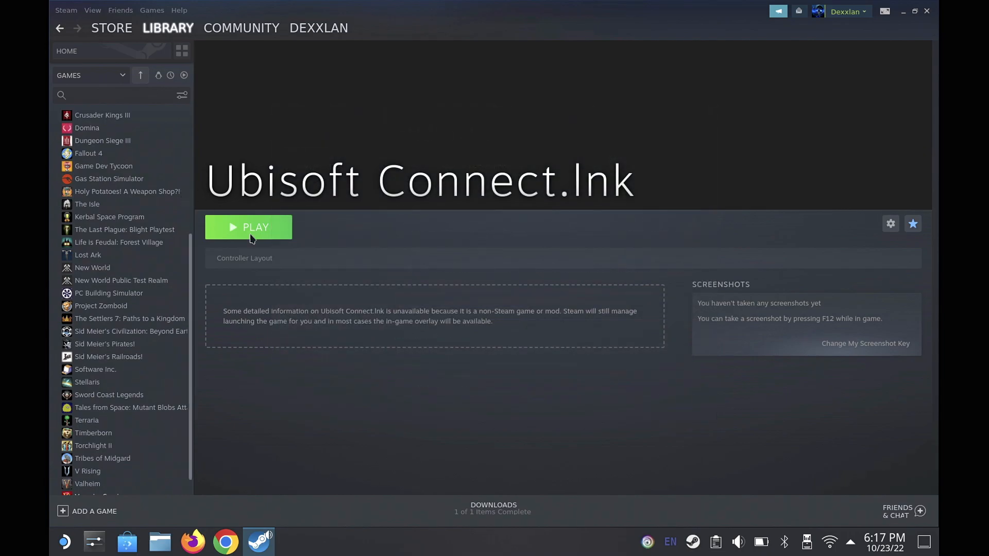
left_click(248, 227)
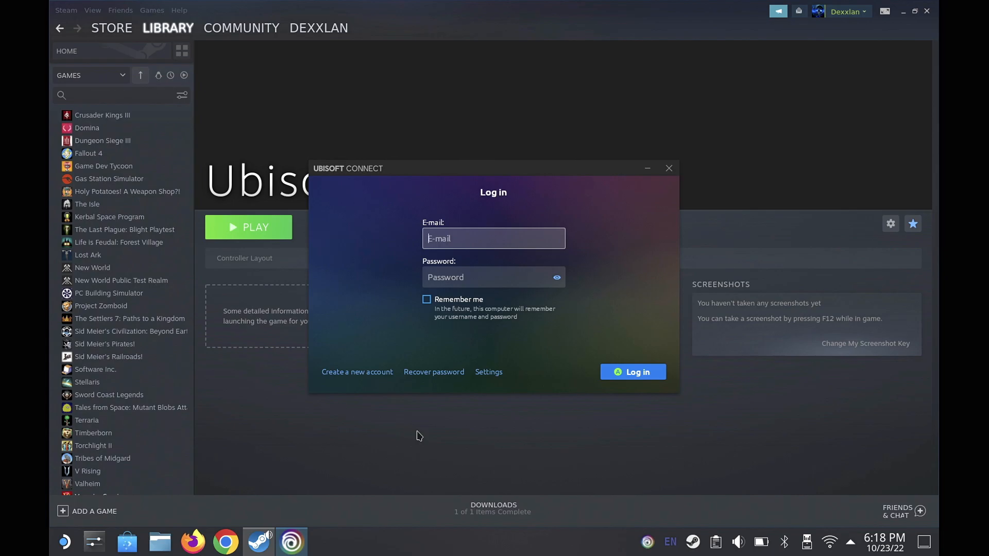
left_click(632, 371)
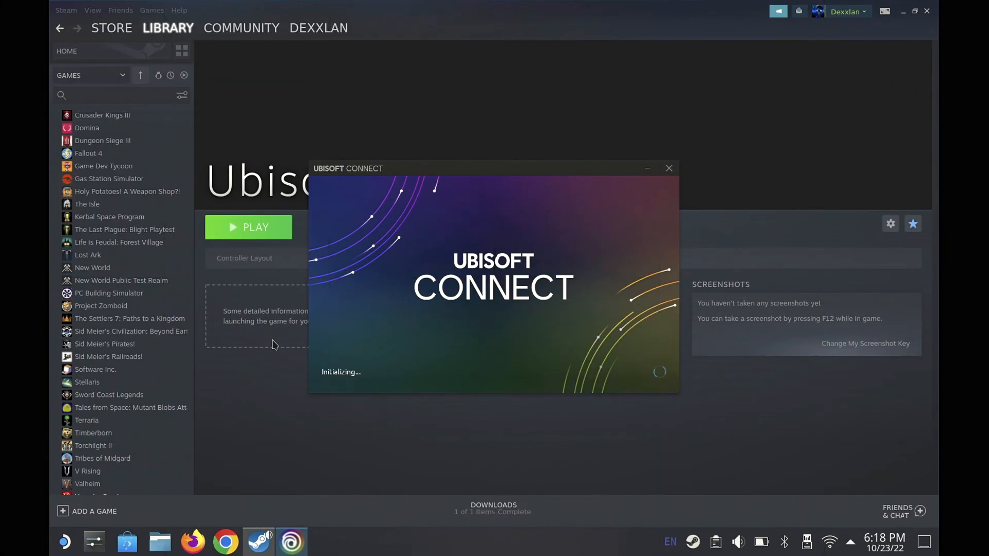